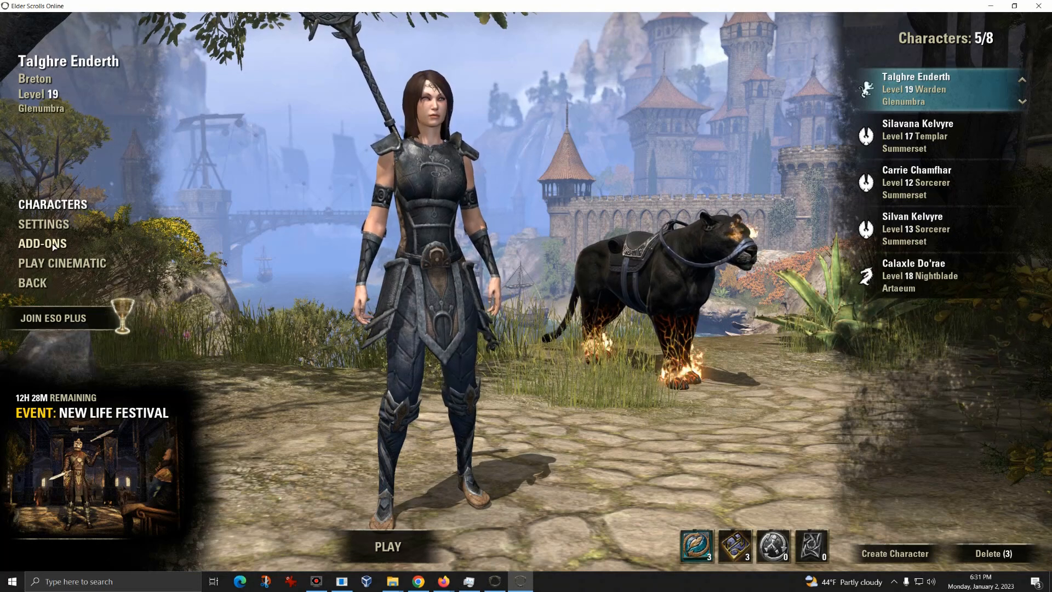
Check the installed add-ons, then load into the game as Calaxle Do'rae.
click(42, 243)
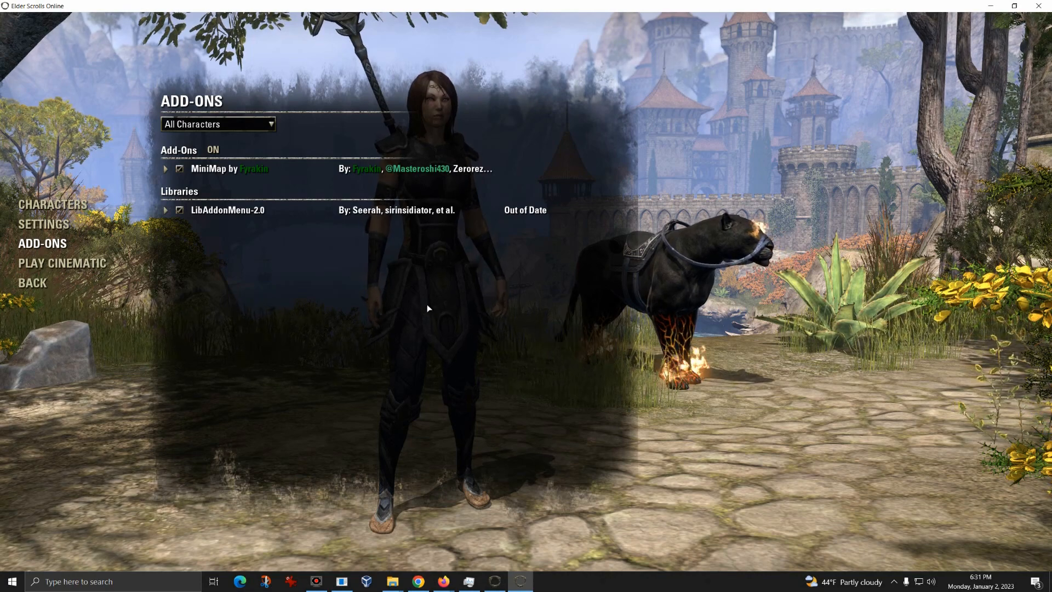
mouse_move(79, 244)
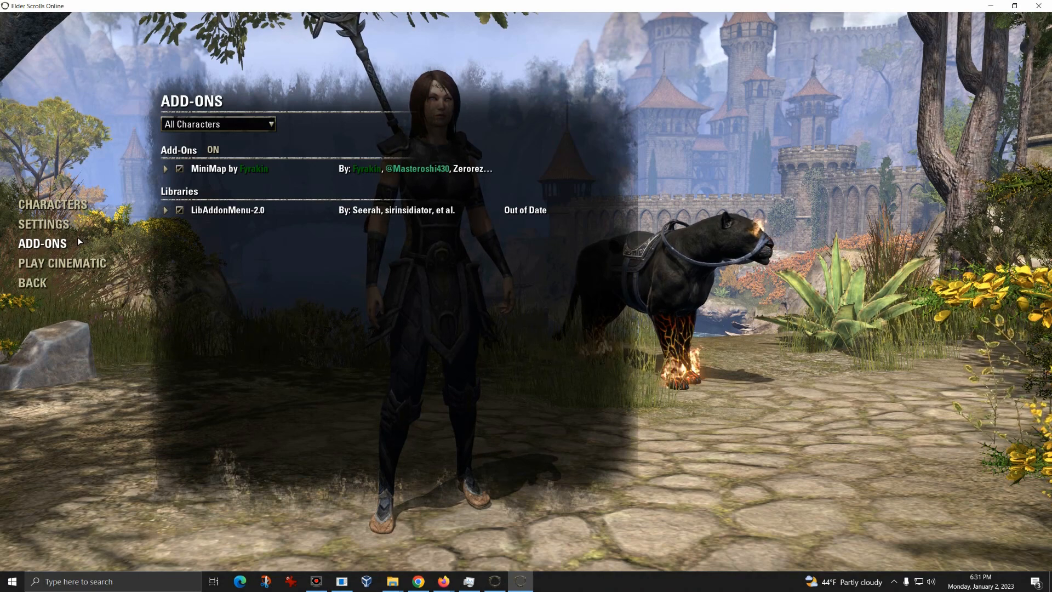
mouse_move(295, 127)
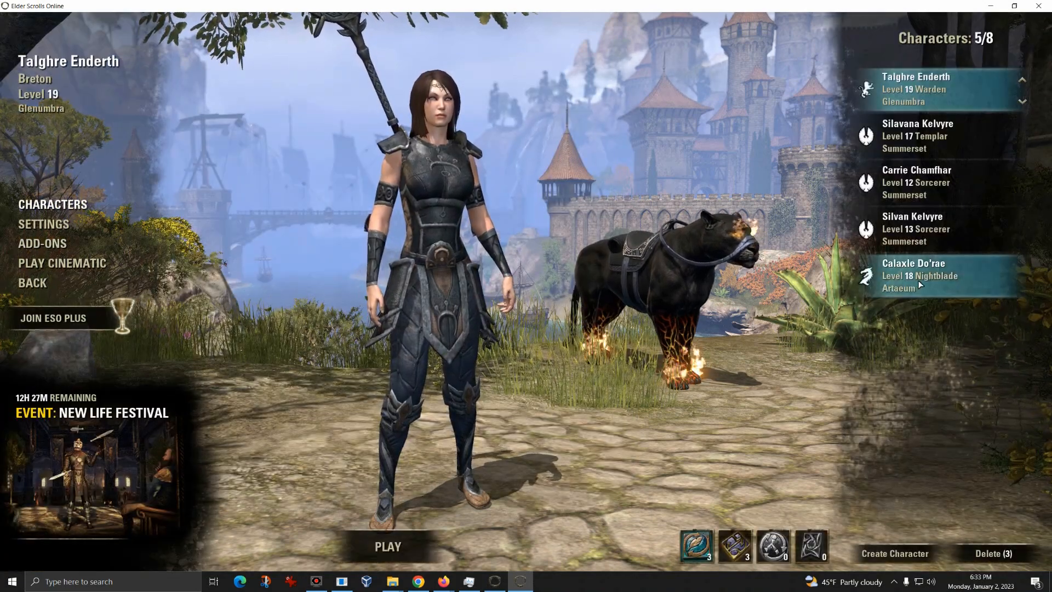
click(940, 275)
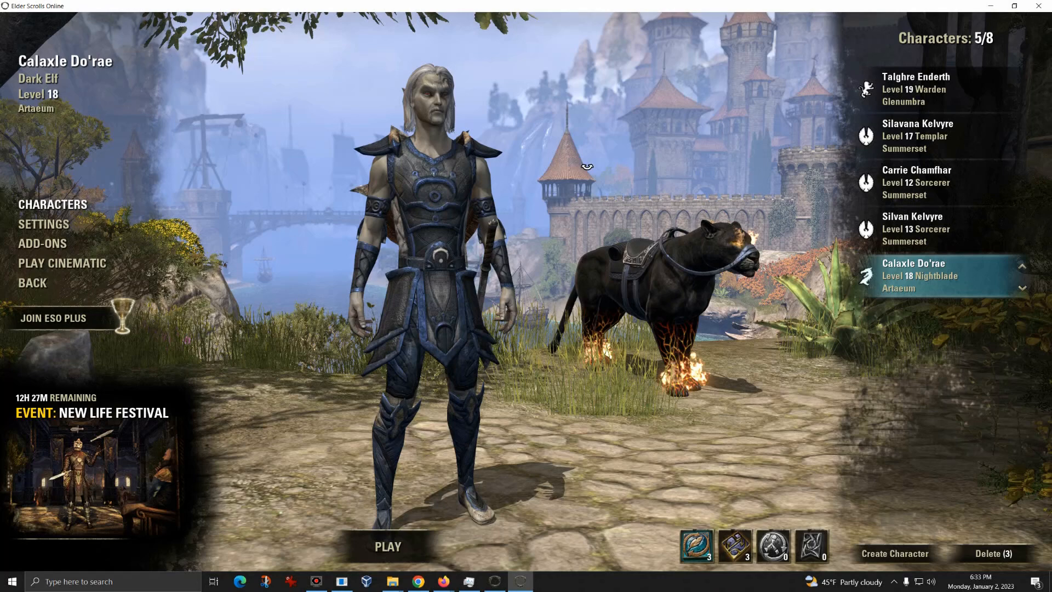
mouse_move(360, 287)
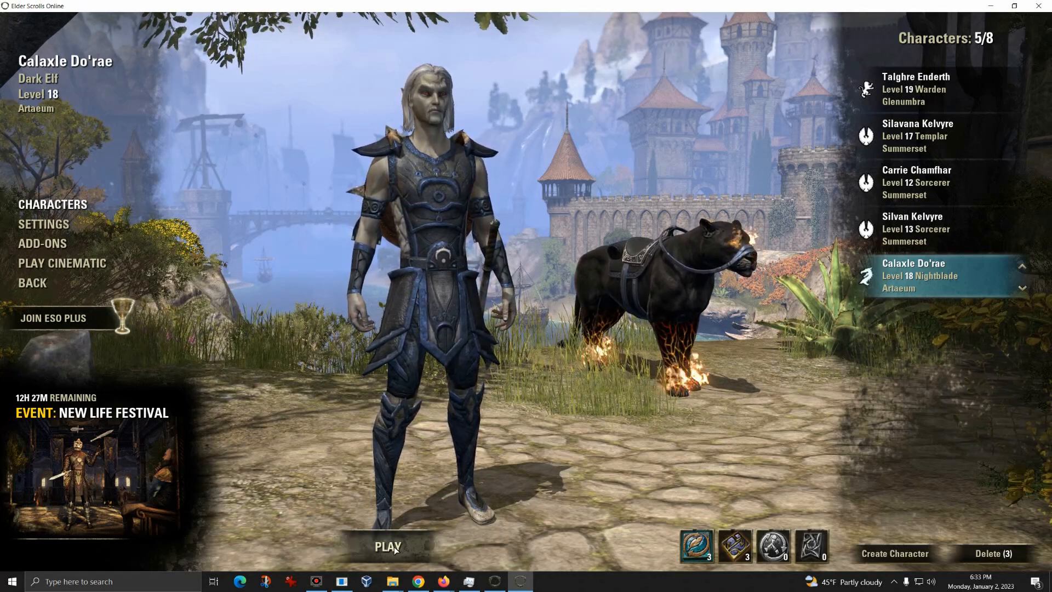
click(386, 546)
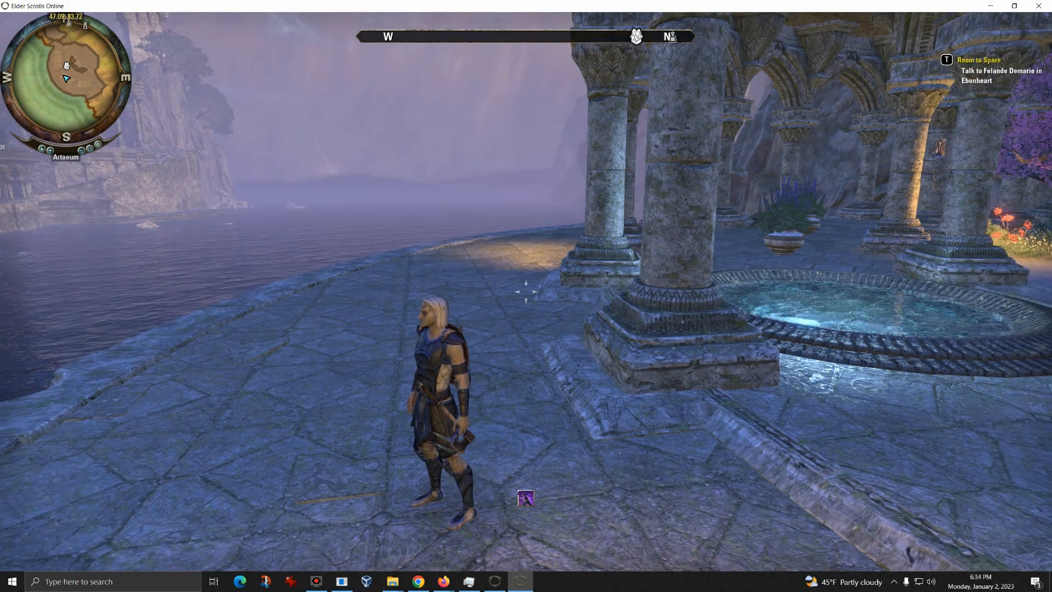
In MiniMap by Fyrakin's Size and Position settings, drag X Position to its 2500 maximum.
key(Escape)
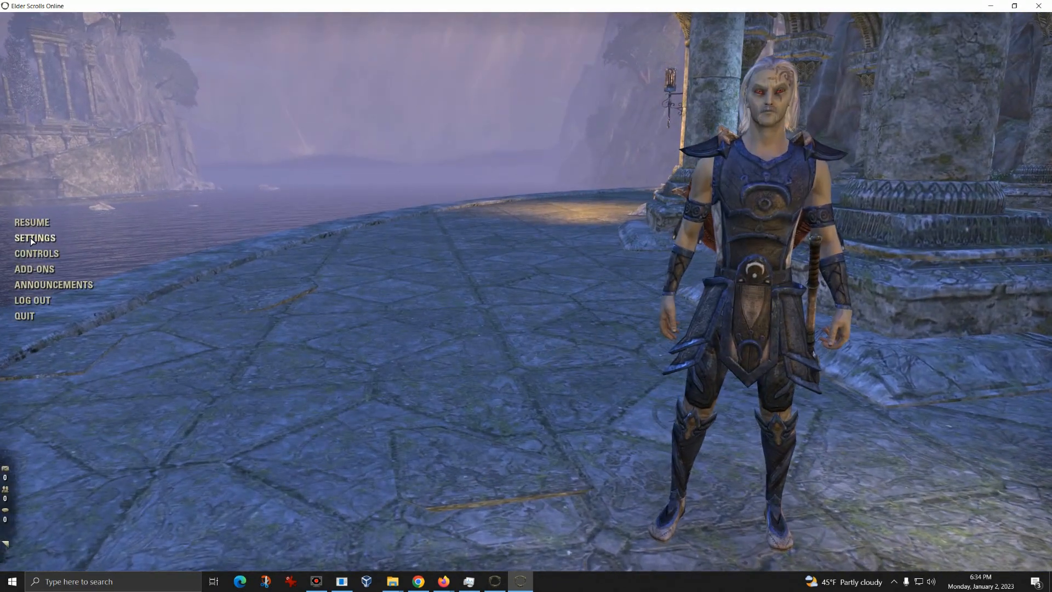
click(34, 238)
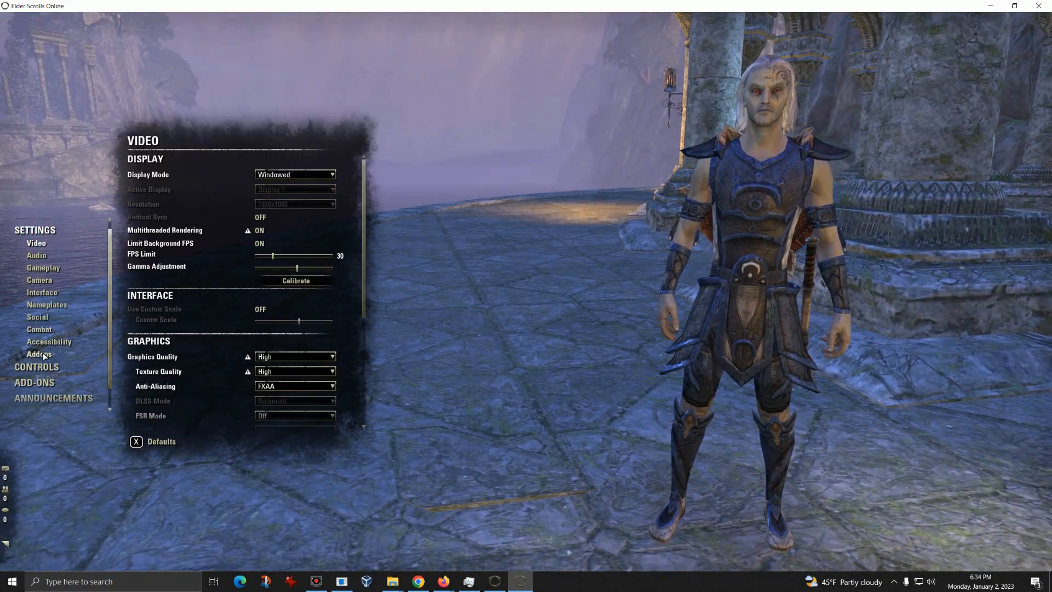
click(38, 354)
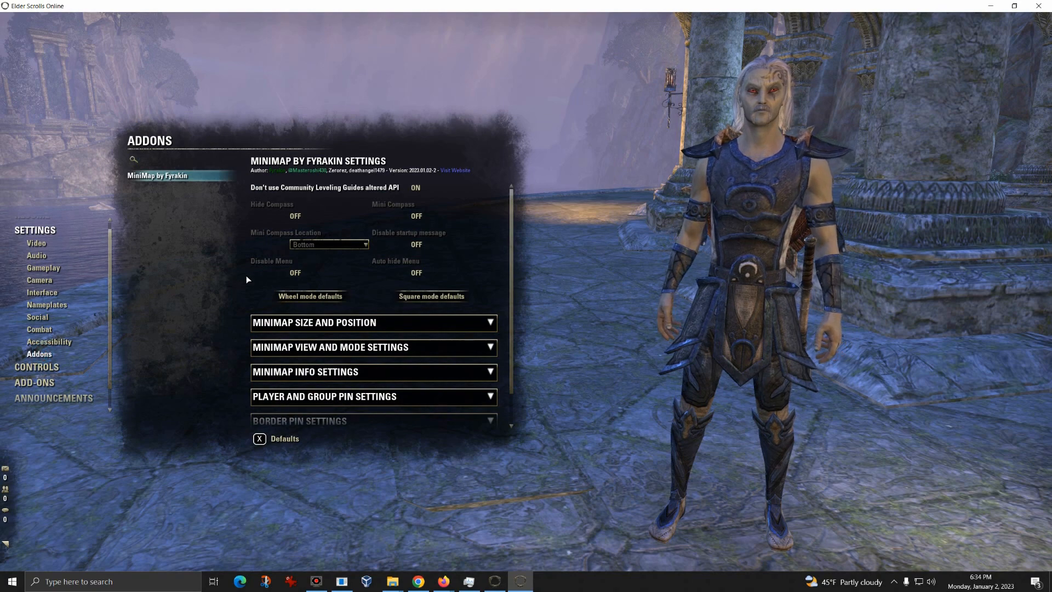
click(373, 323)
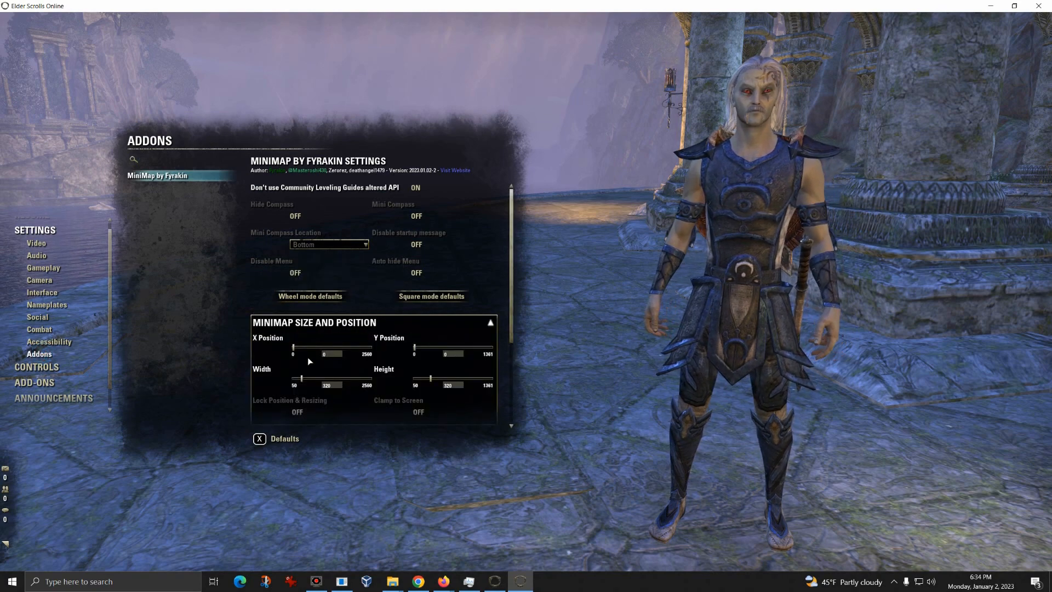
mouse_move(293, 354)
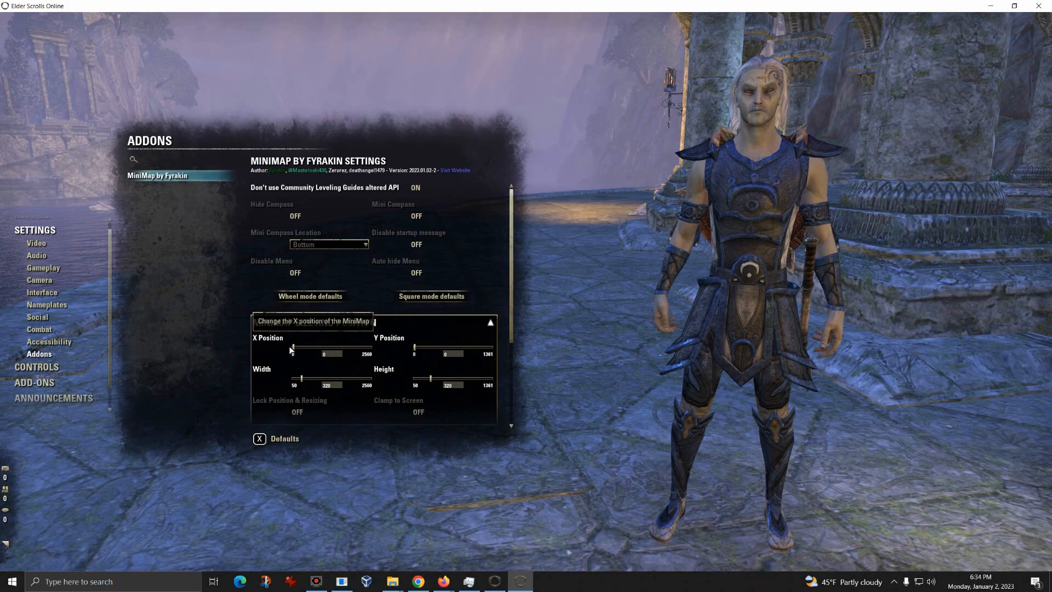
click(294, 352)
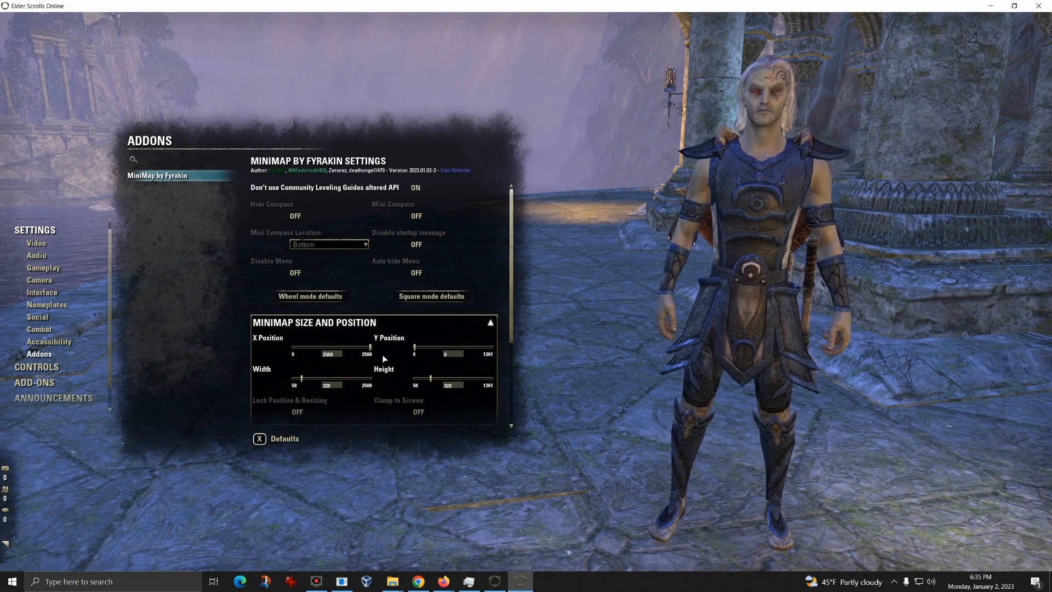
mouse_move(566, 387)
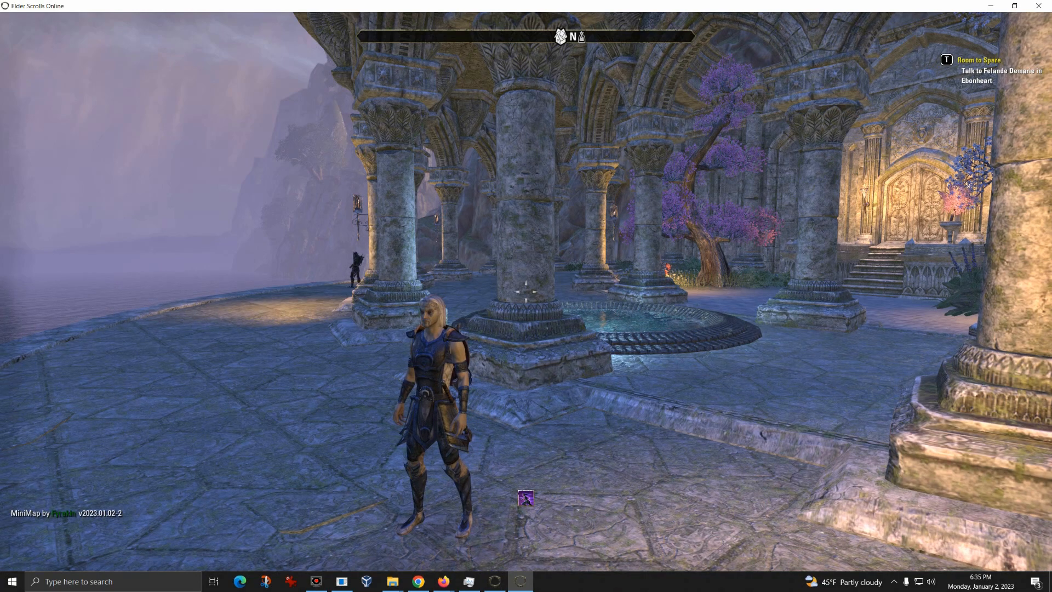
Reopen the add-on settings page showing the minimap's X position at 2500.
key(Escape)
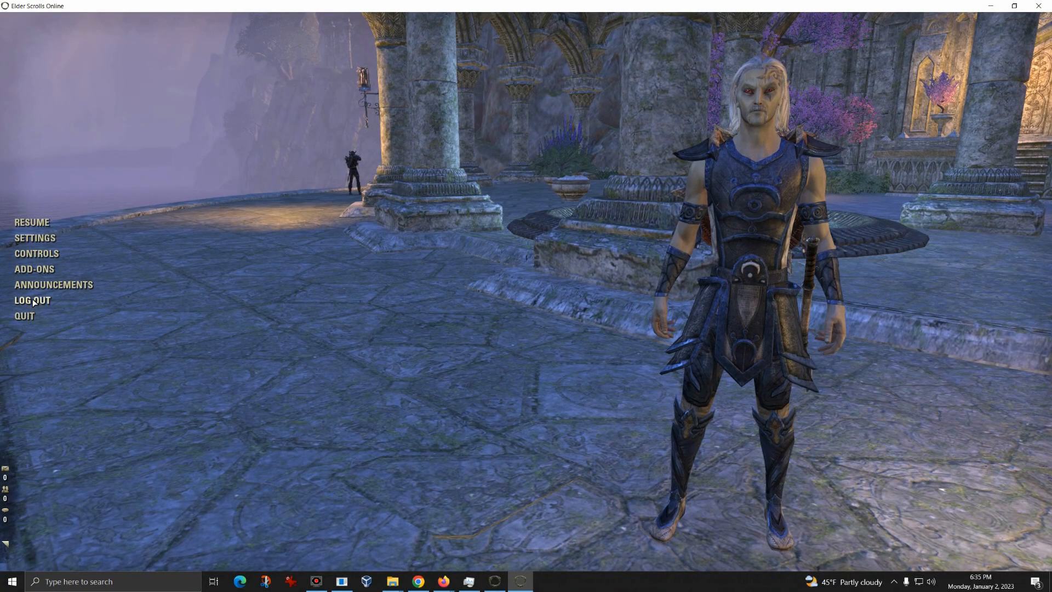
mouse_move(35, 238)
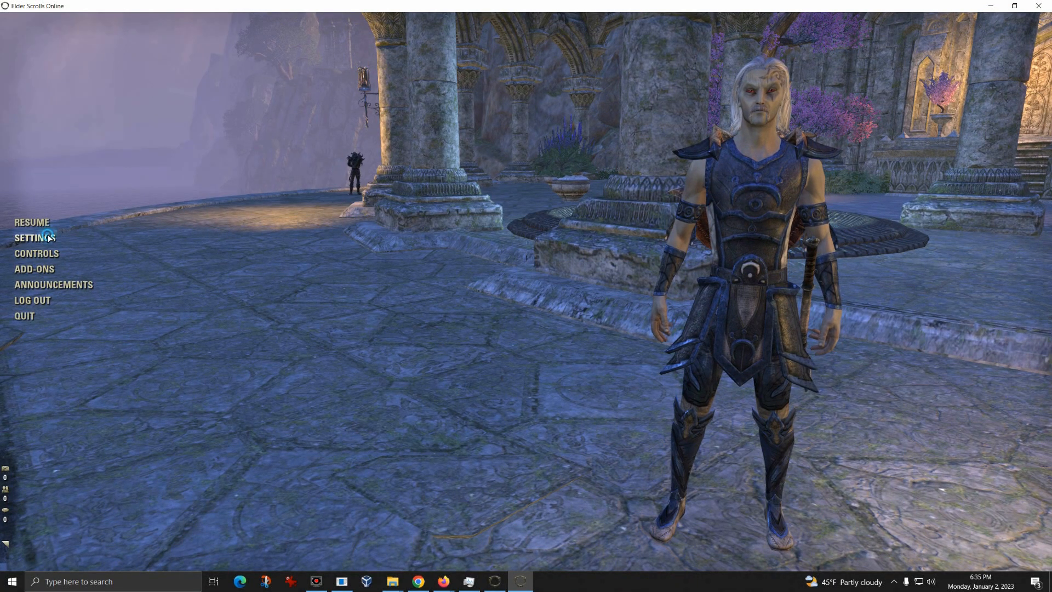
click(34, 237)
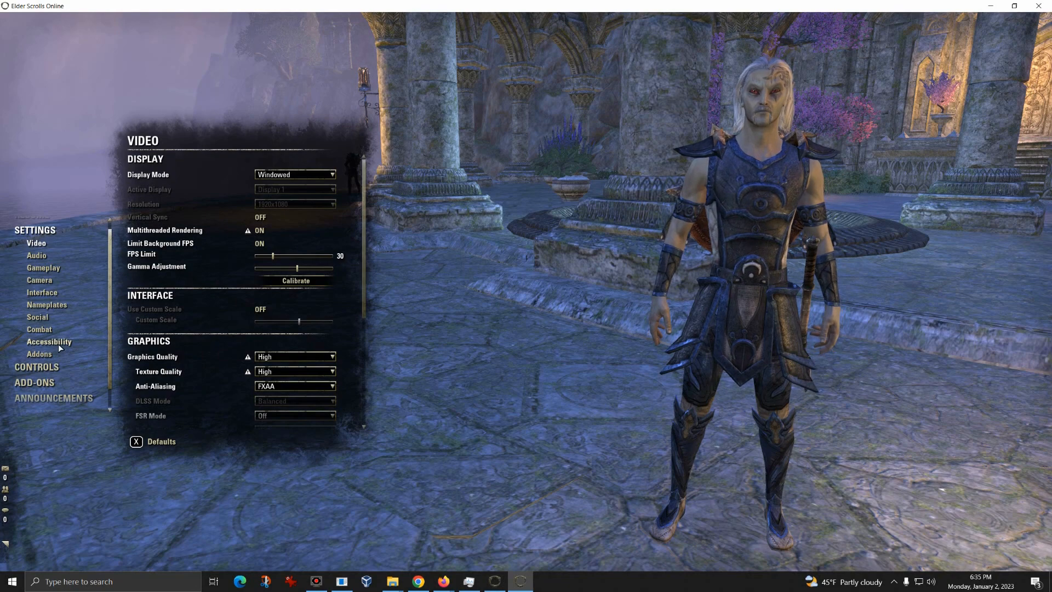
click(39, 354)
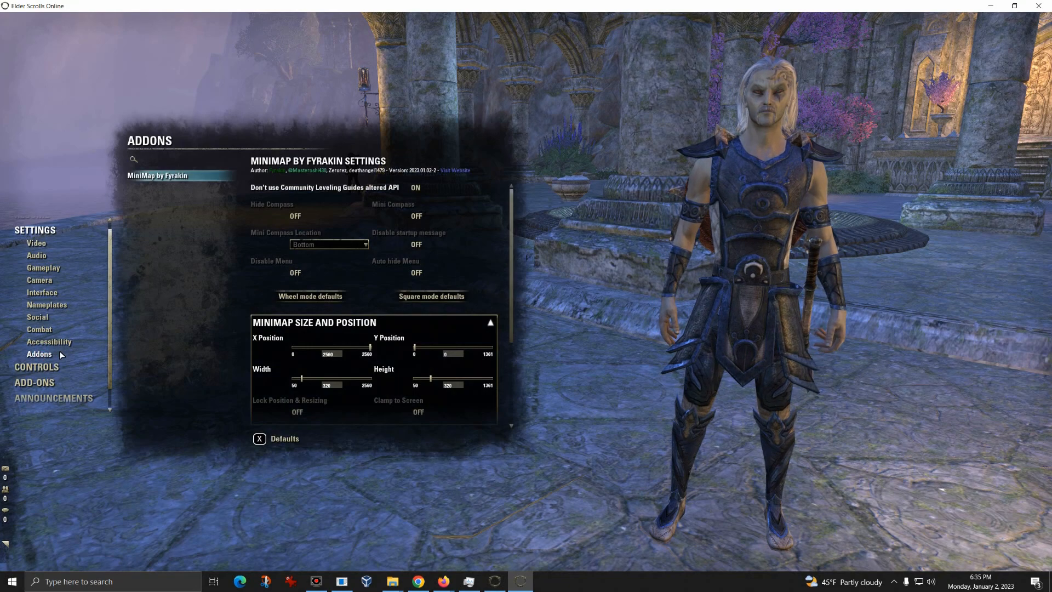
mouse_move(367, 354)
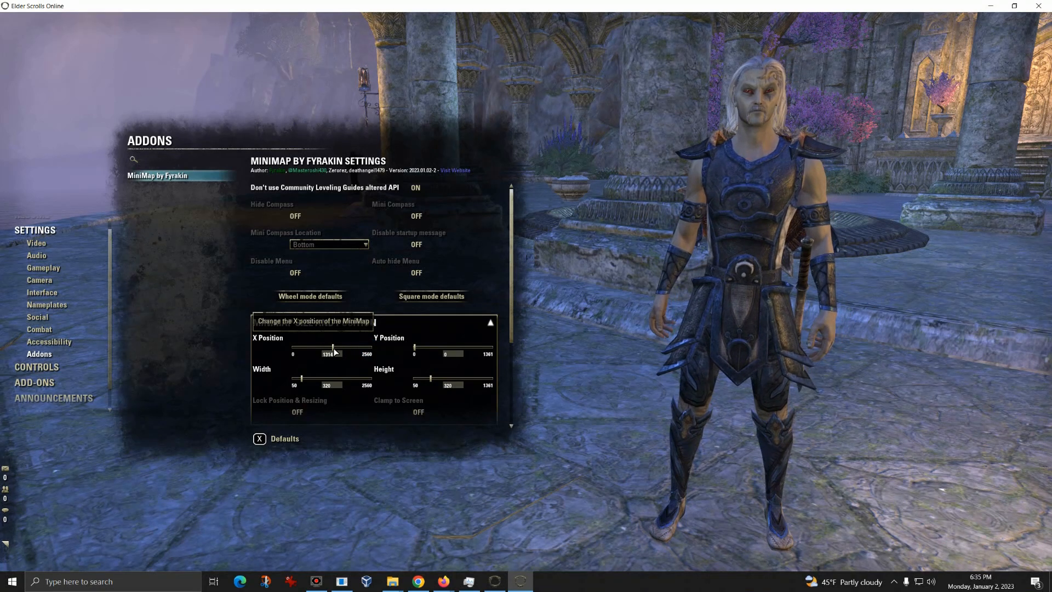
mouse_move(234, 357)
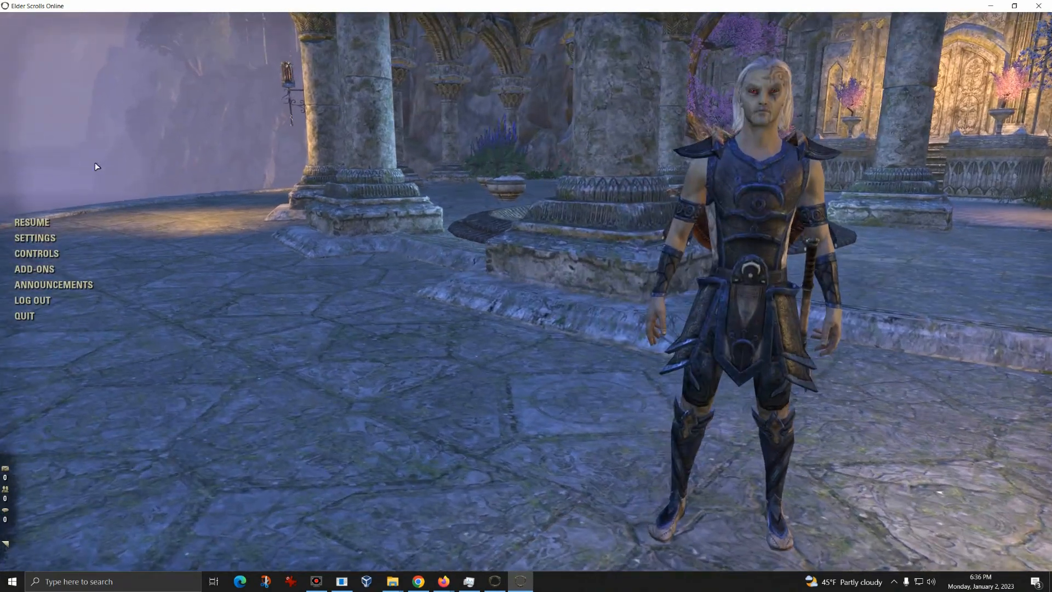
Return to the add-on settings, where the minimap's X position now reads 2313.
click(34, 238)
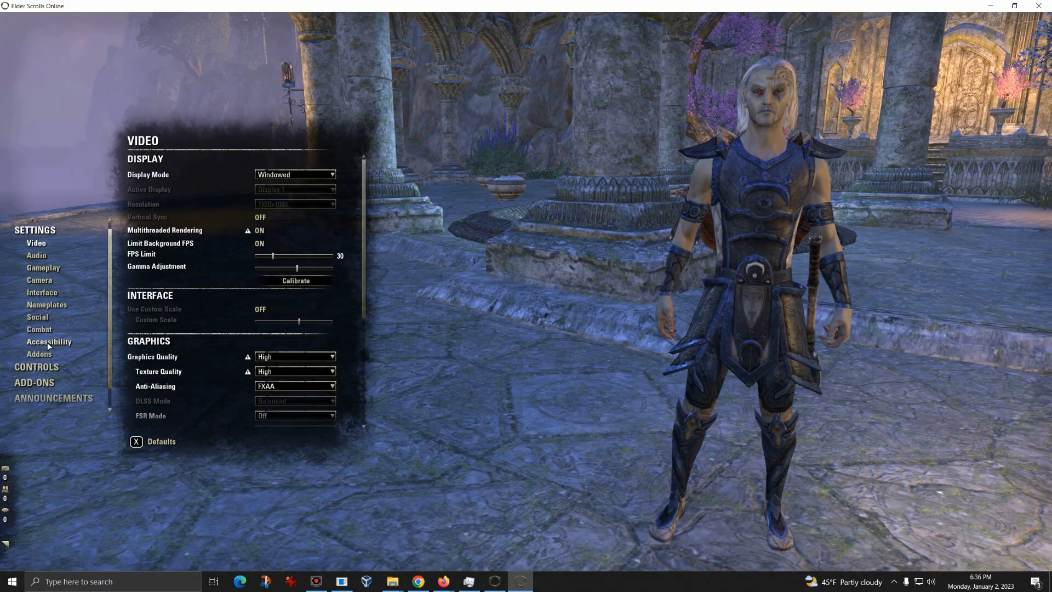
click(39, 354)
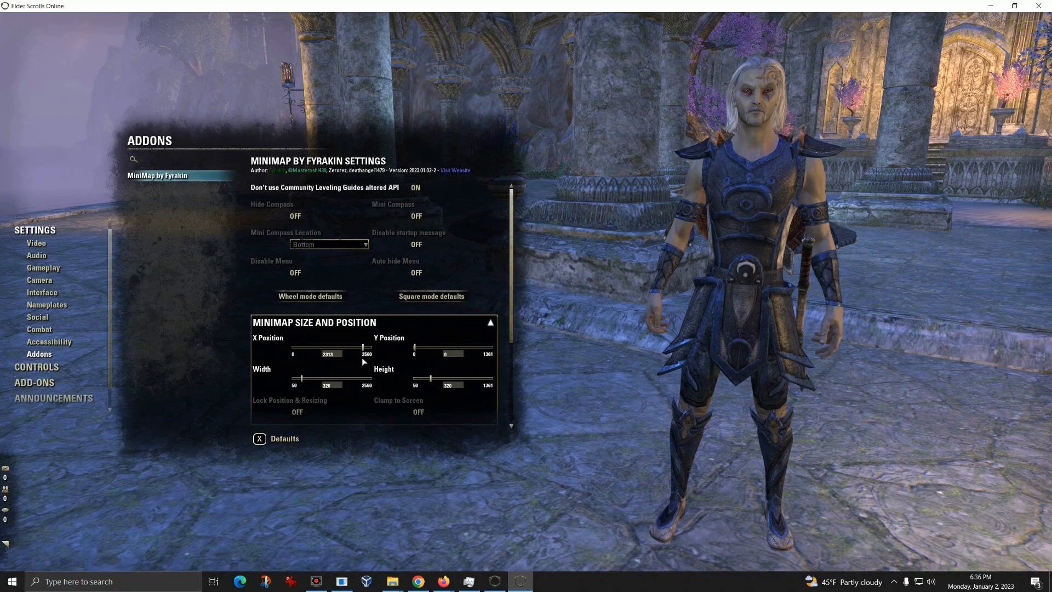
mouse_move(564, 375)
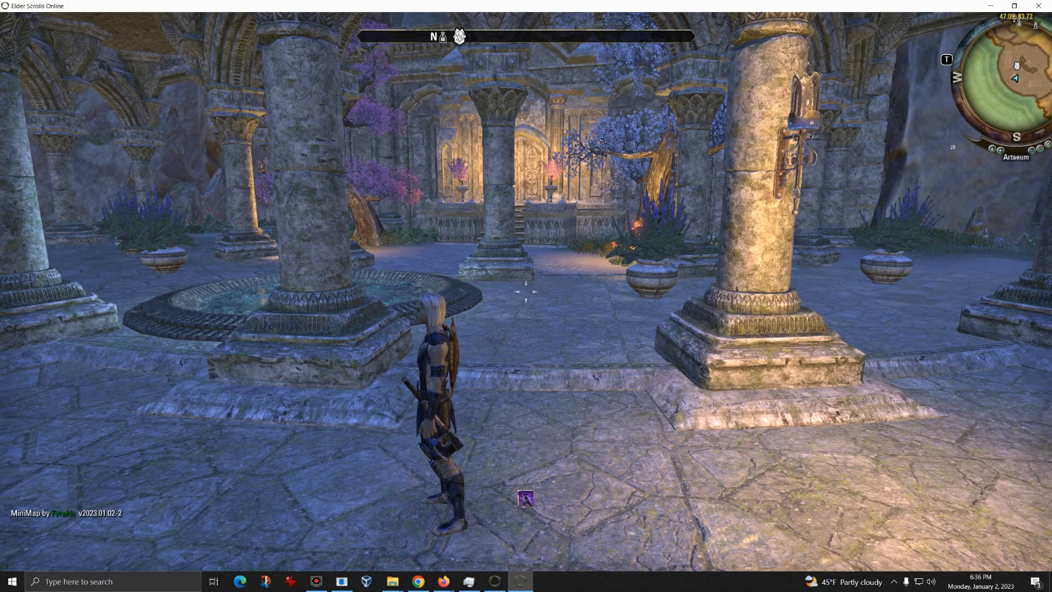
Bring the minimap settings back up after seeing the minimap top-right.
key(Escape)
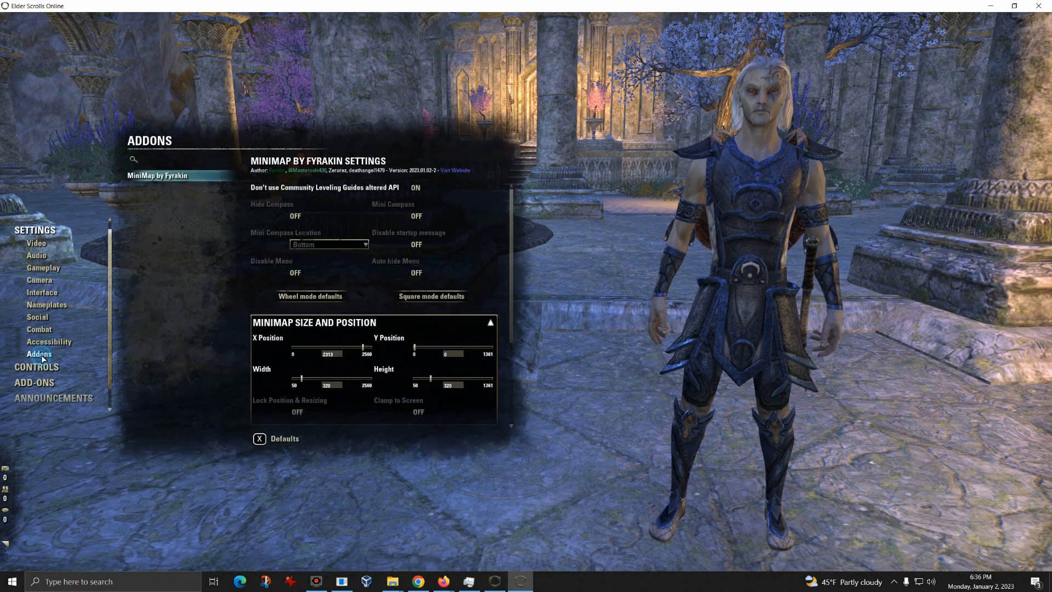
mouse_move(366, 354)
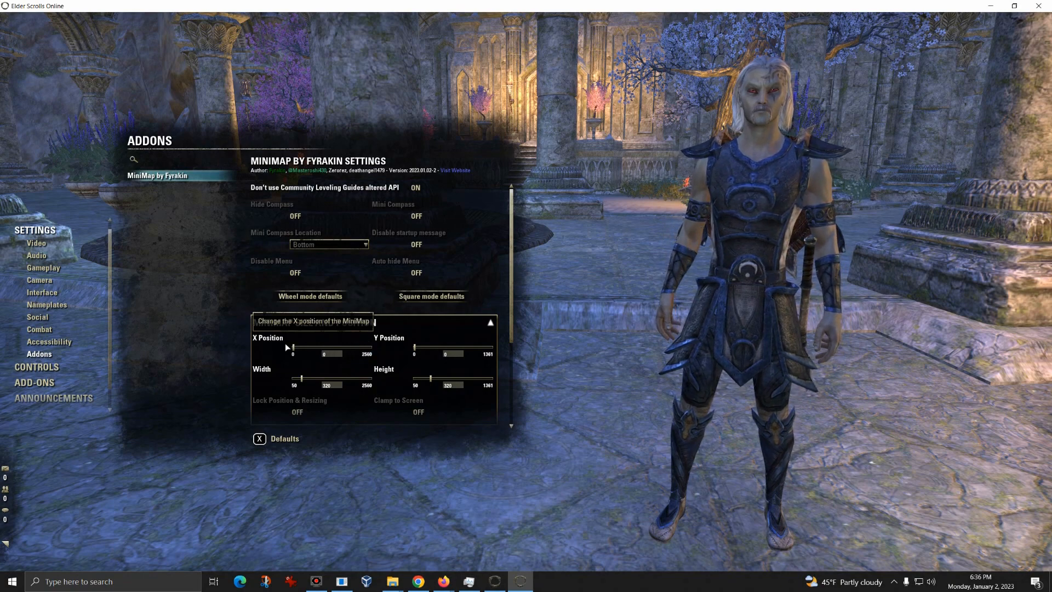
mouse_move(316, 378)
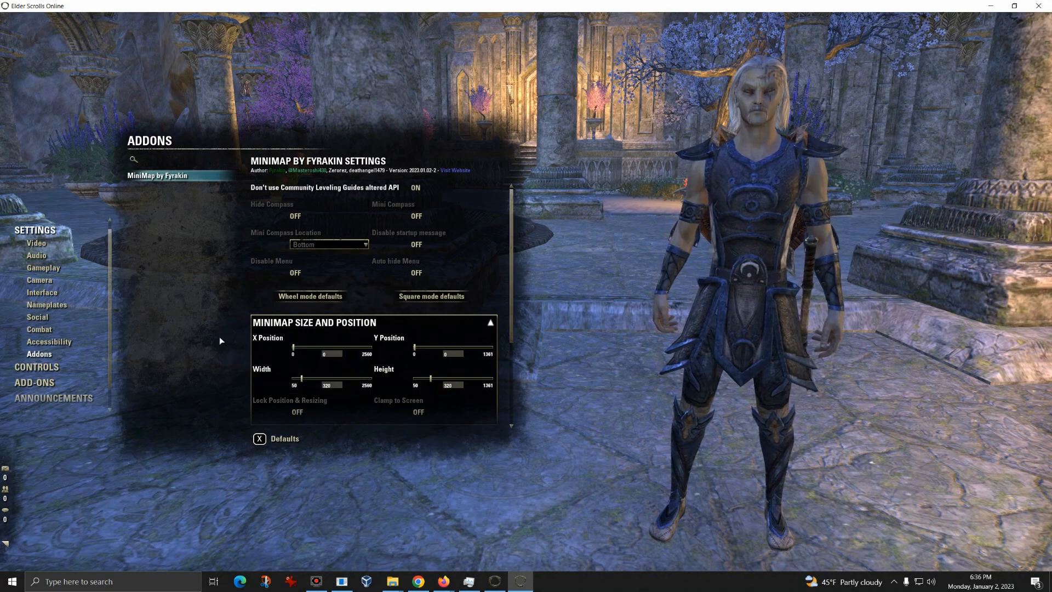
mouse_move(210, 319)
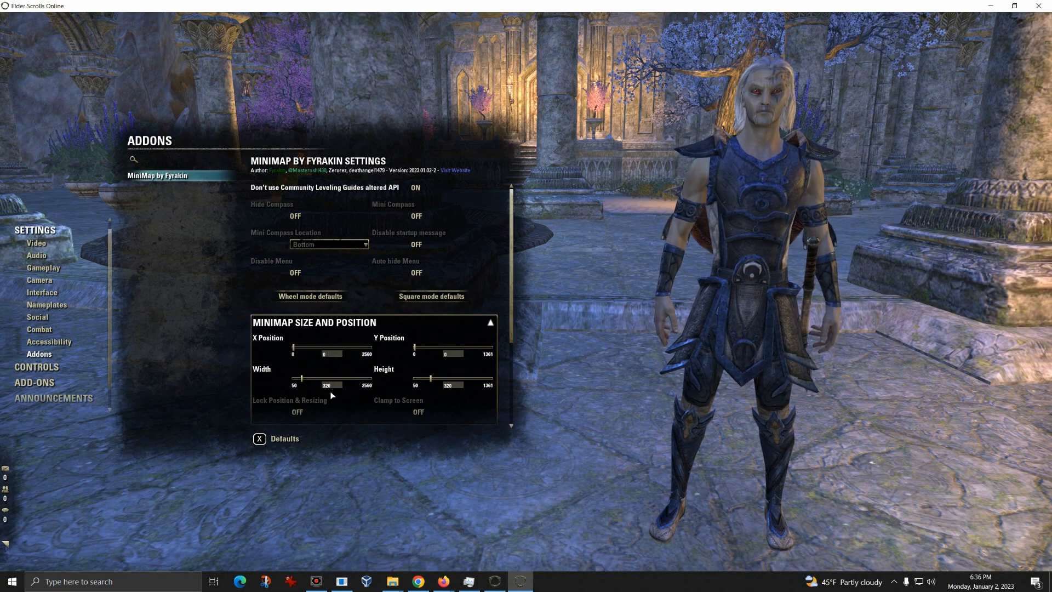
mouse_move(326, 385)
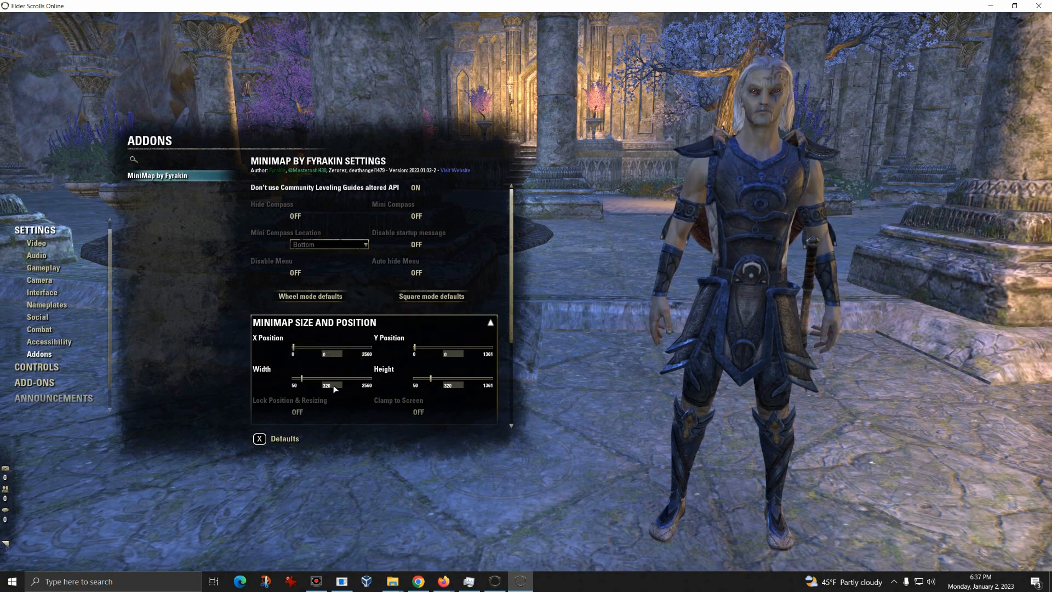
mouse_move(353, 399)
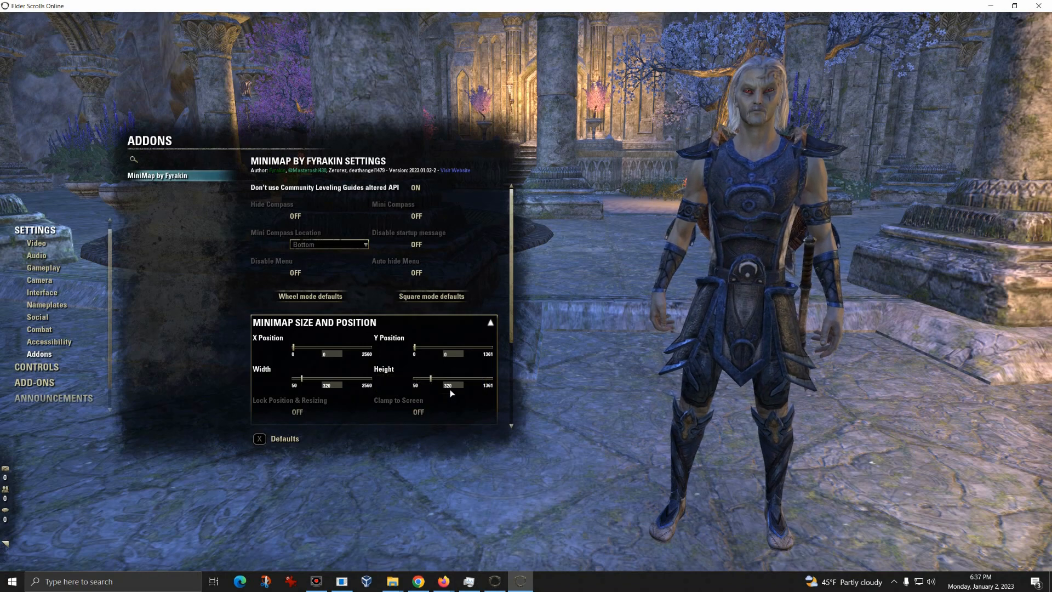
mouse_move(424, 376)
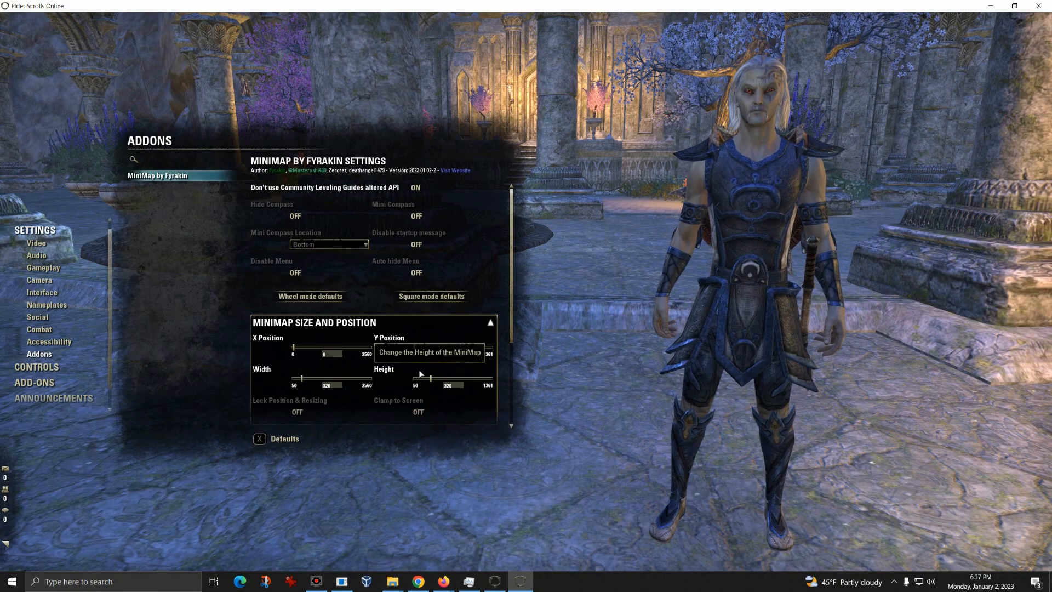
mouse_move(335, 404)
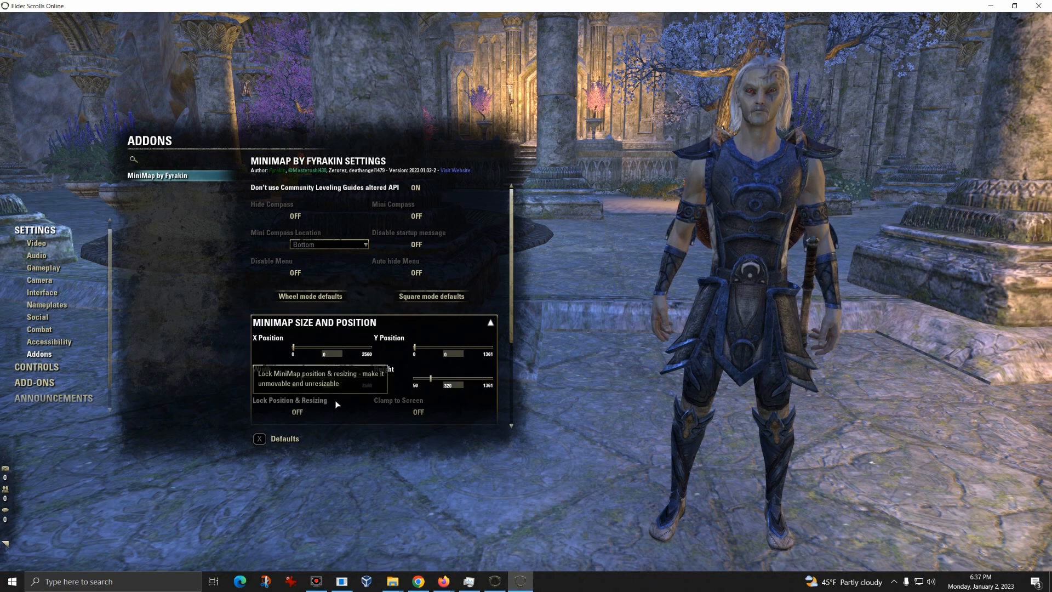
mouse_move(310, 296)
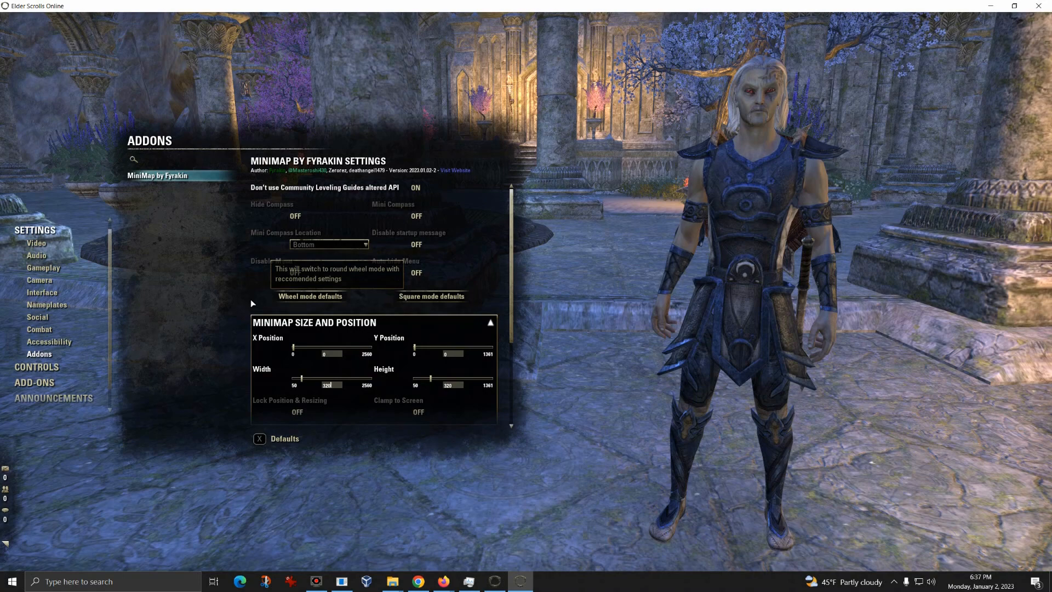
mouse_move(289, 400)
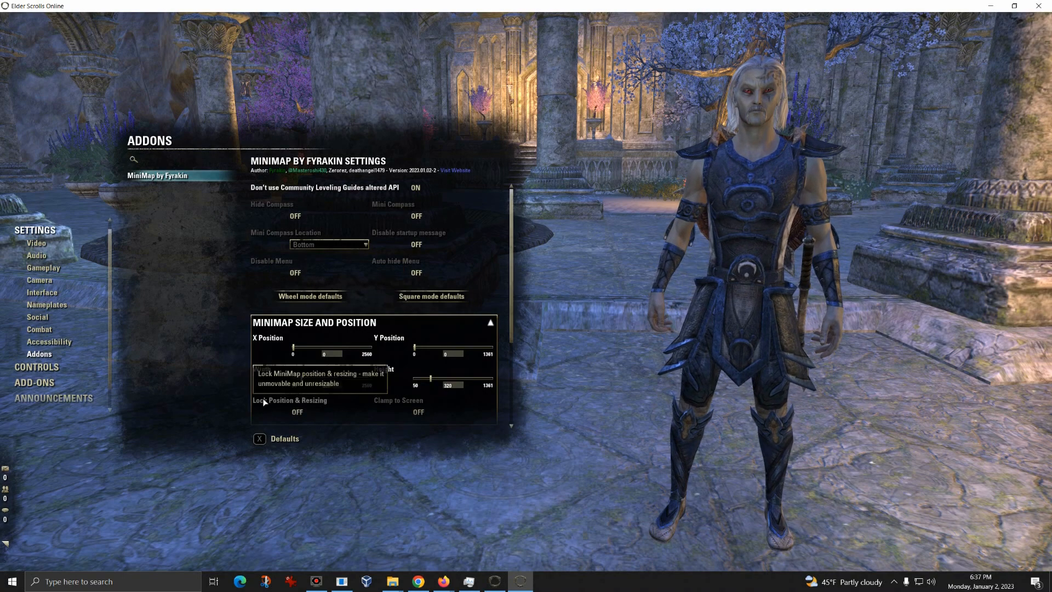
mouse_move(338, 391)
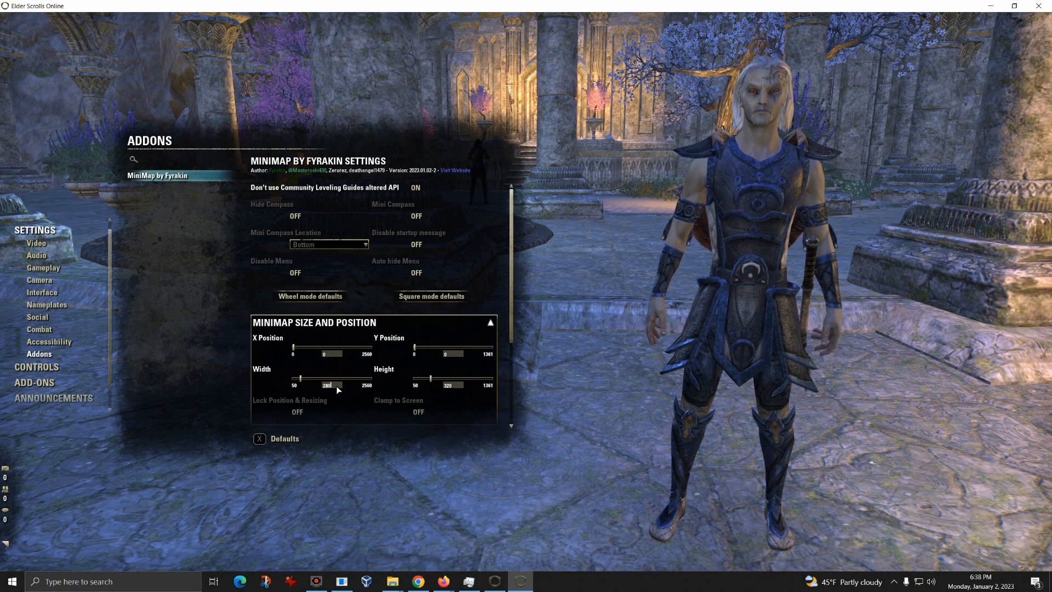
mouse_move(566, 405)
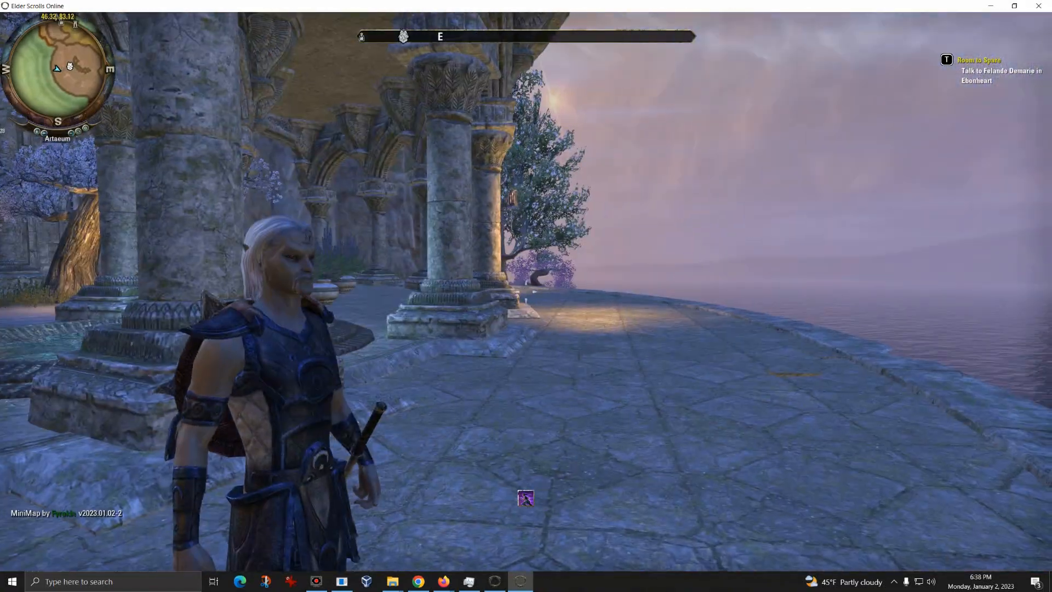
mouse_move(526, 291)
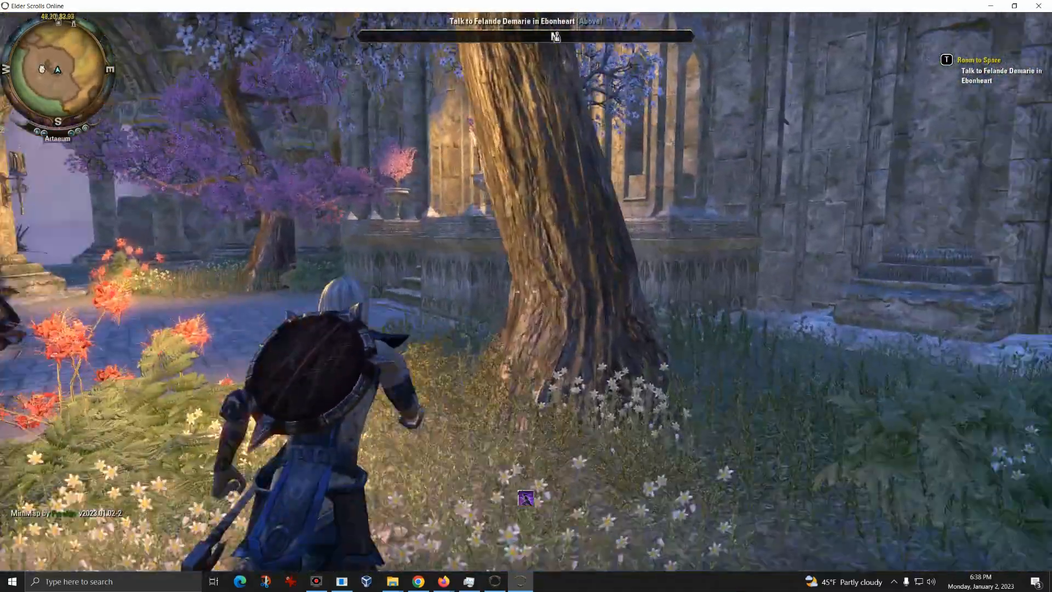
Walk into the College of Psijic Ruins to test the minimap, then bring up the game menu.
key(w)
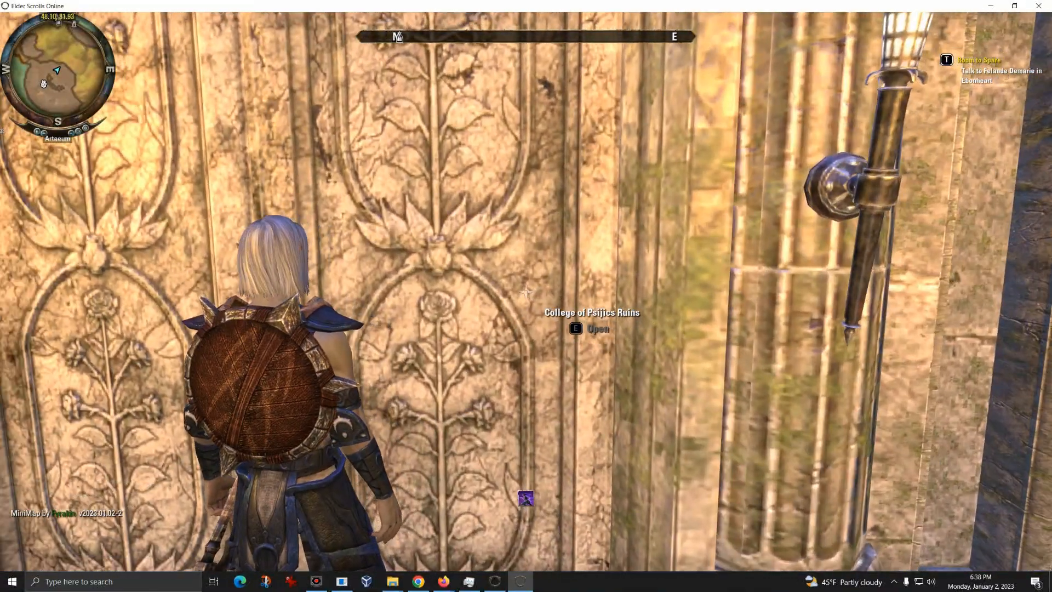
key(e)
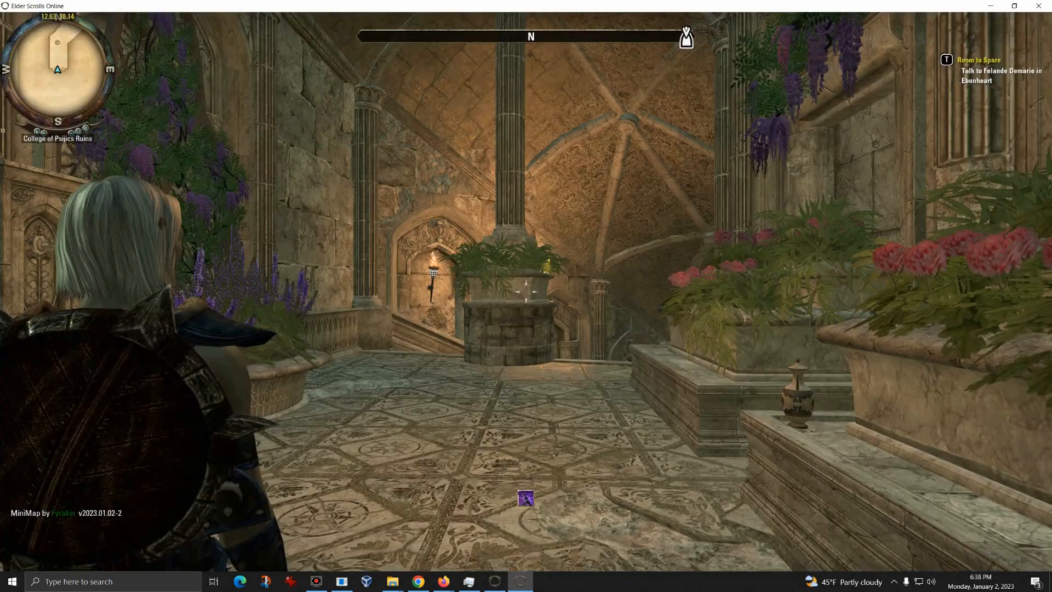
key(w)
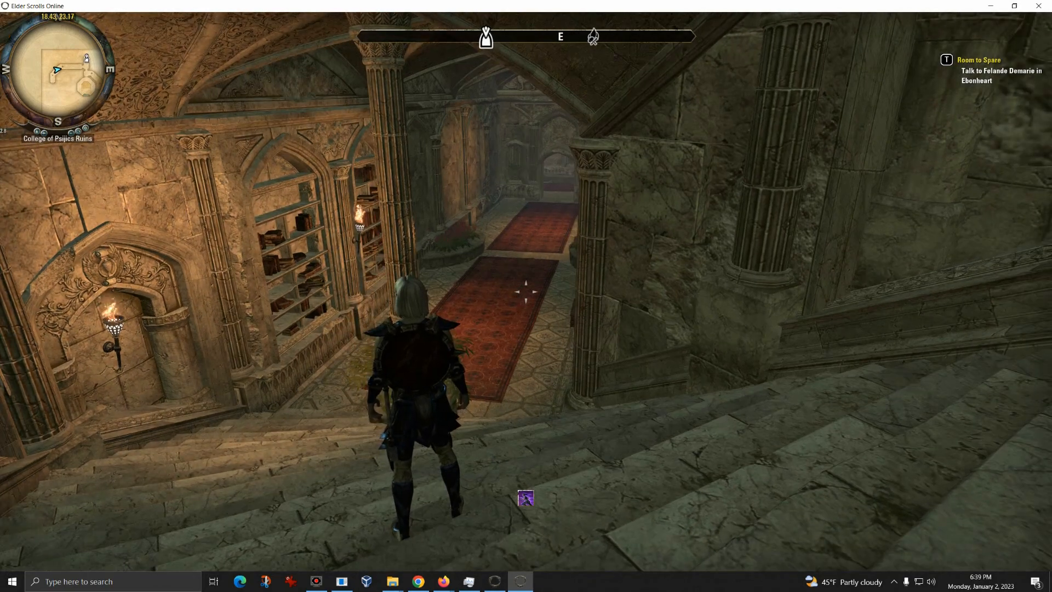
key(Escape)
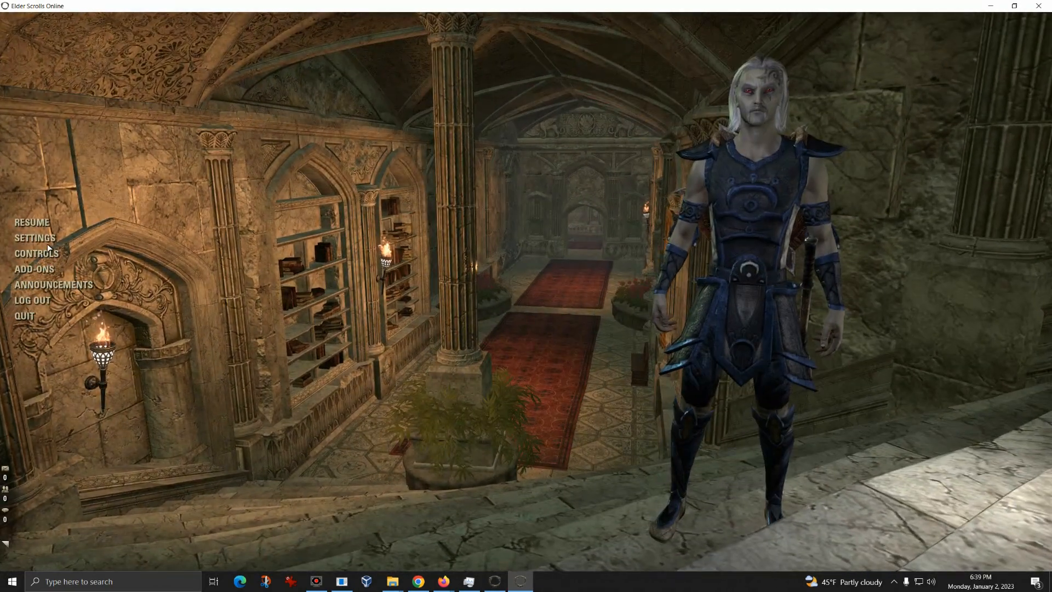
Reach MiniMap by Fyrakin's width and height sliders, currently at 280, to set them to 320.
click(34, 238)
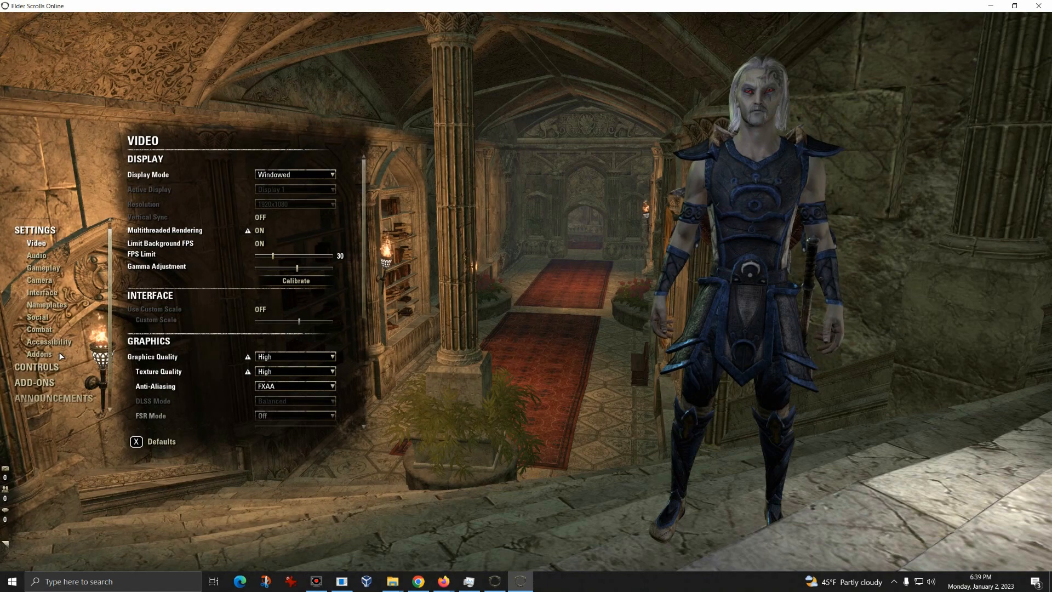
click(39, 354)
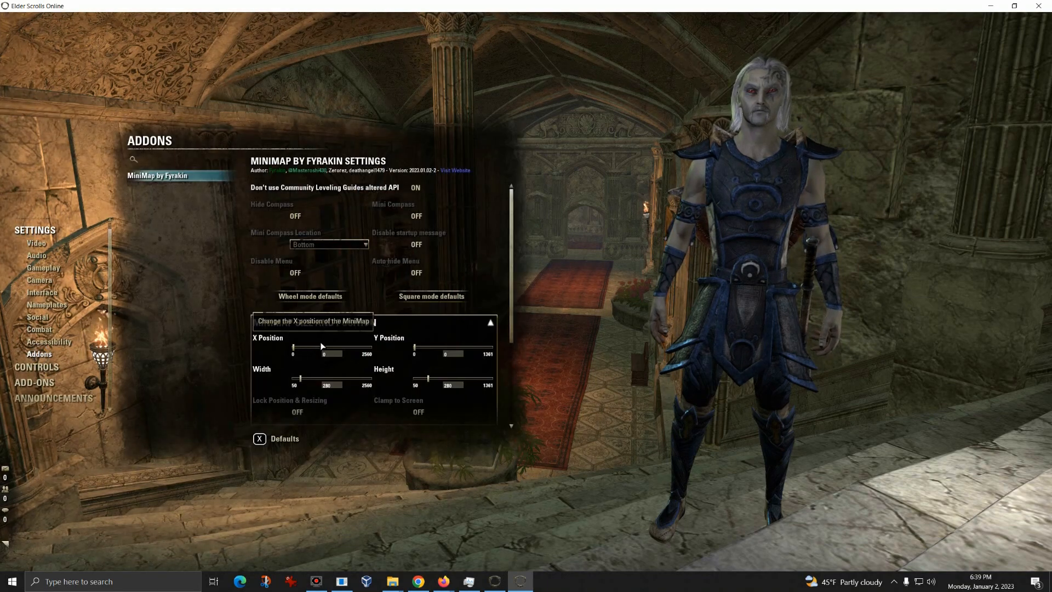
mouse_move(388, 375)
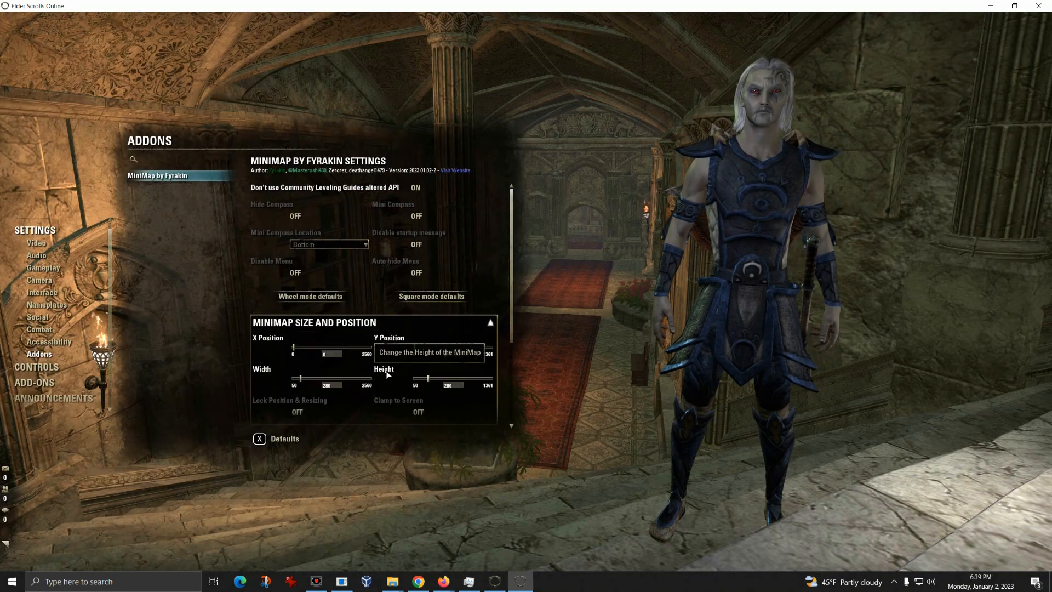
scroll(down, 3)
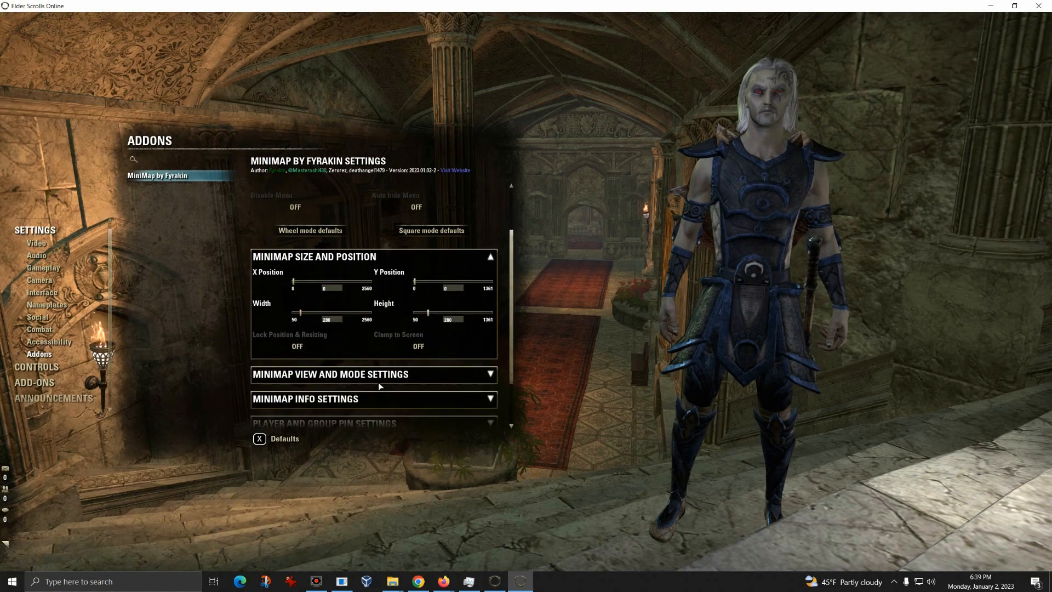
mouse_move(327, 320)
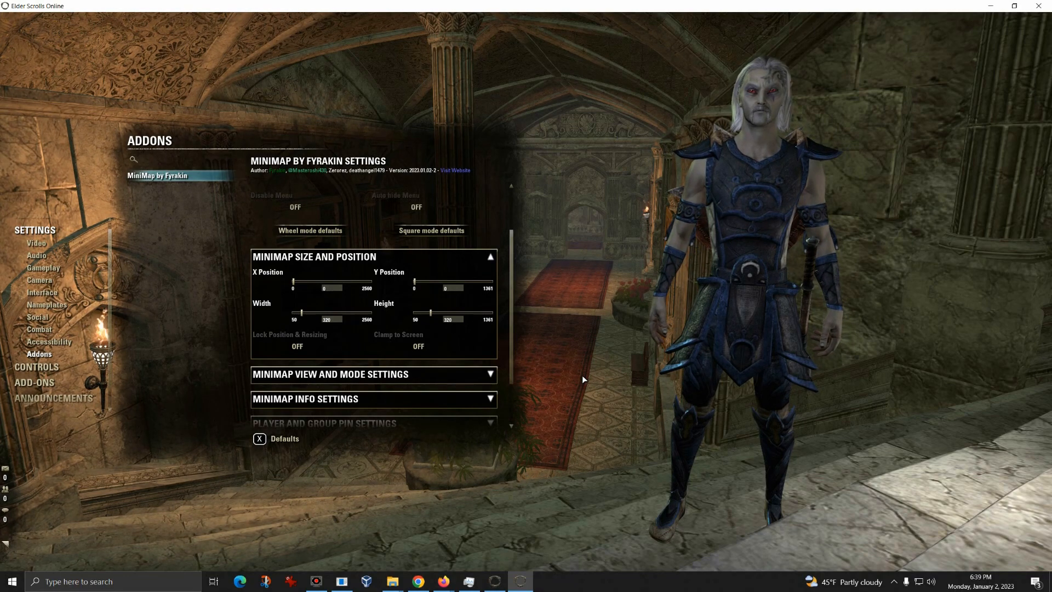
mouse_move(591, 386)
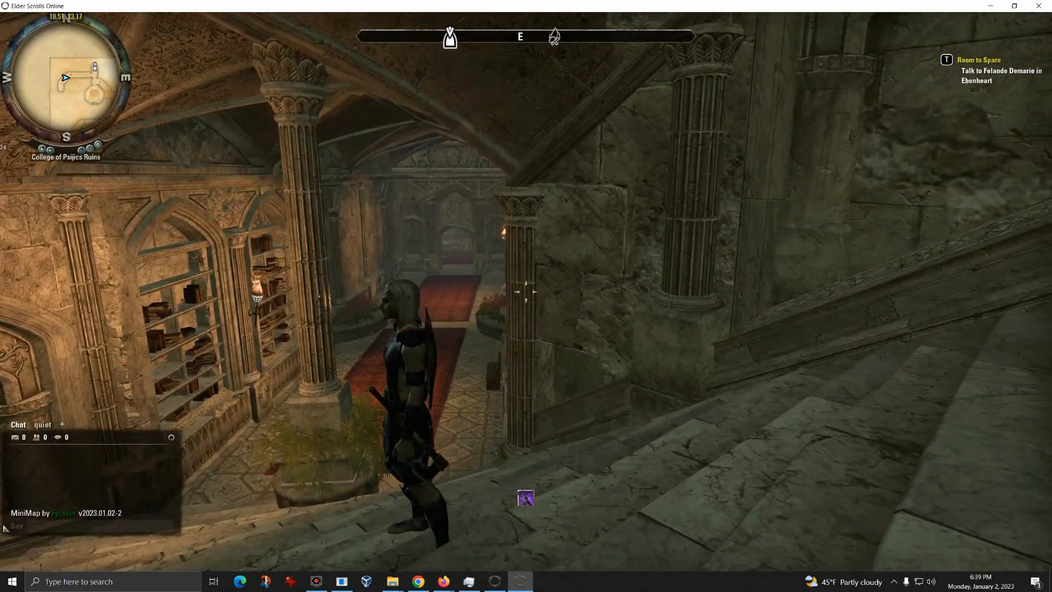
mouse_move(526, 295)
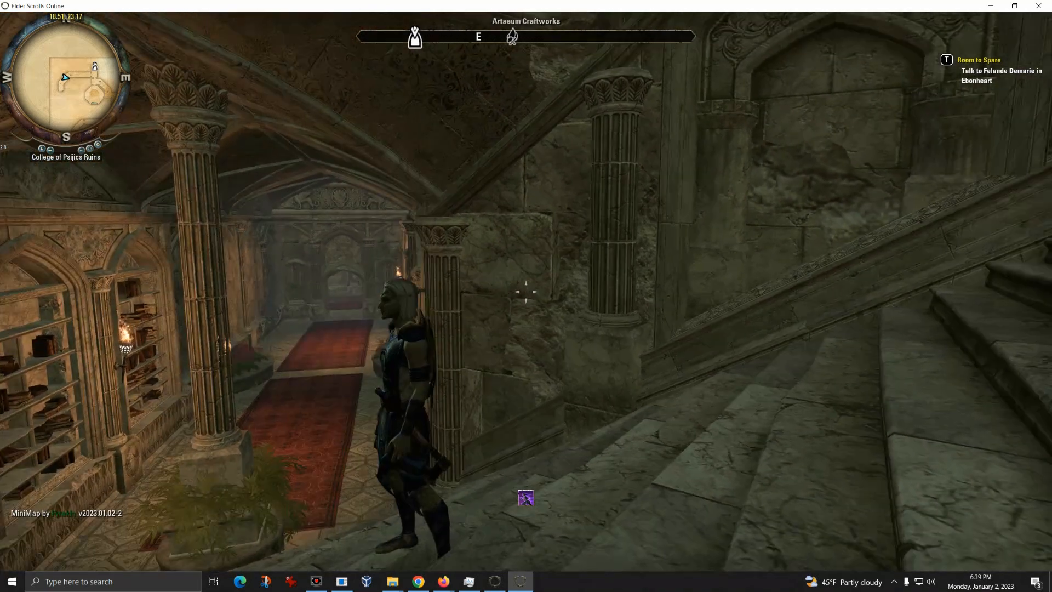
mouse_move(526, 292)
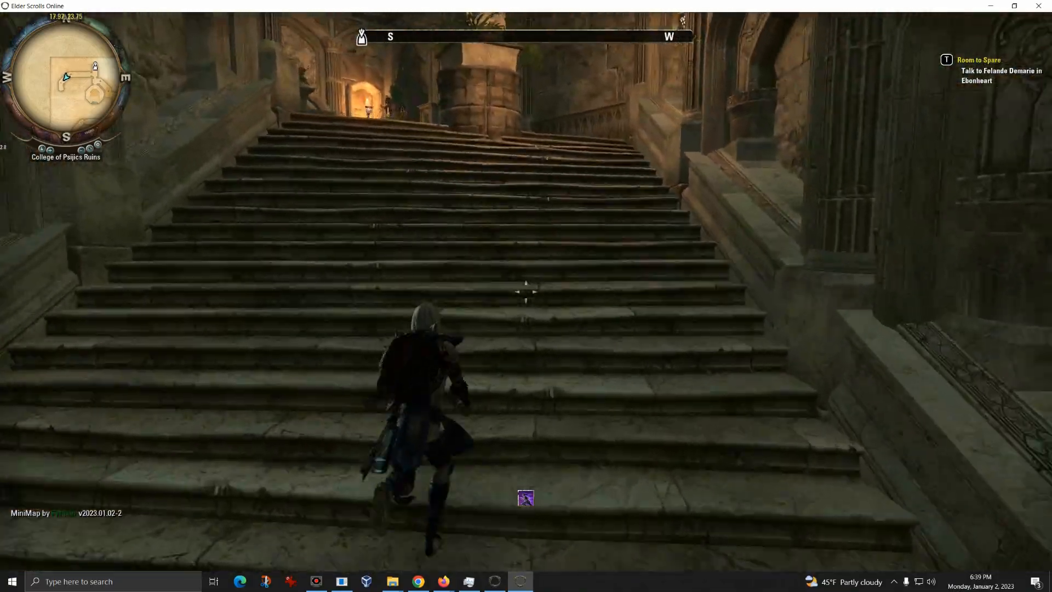
Leave the ruins through the Artaeum door toward the Grand Psijic Villa portal.
key(w)
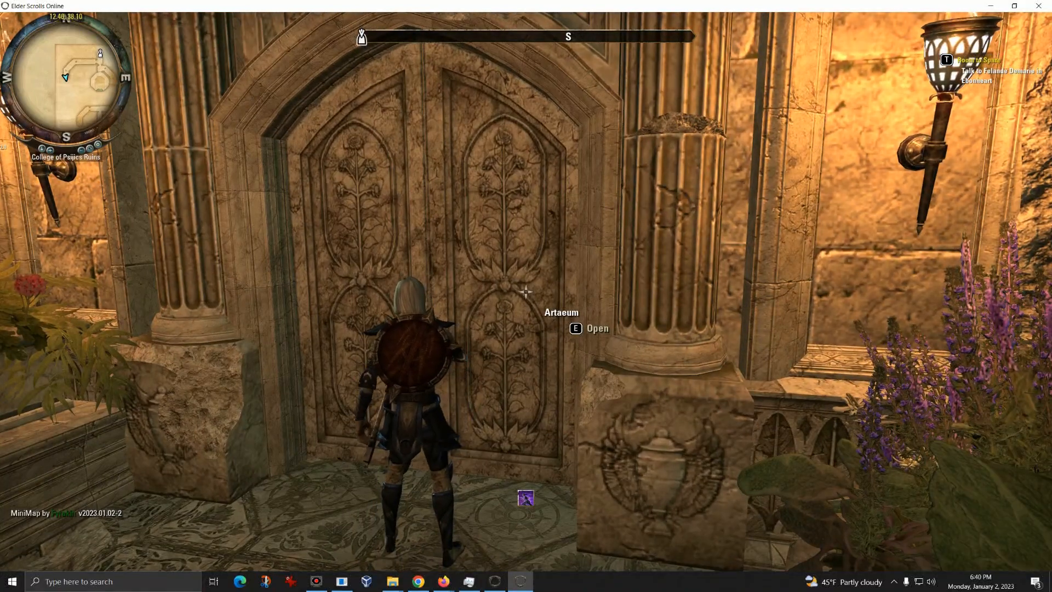
key(e)
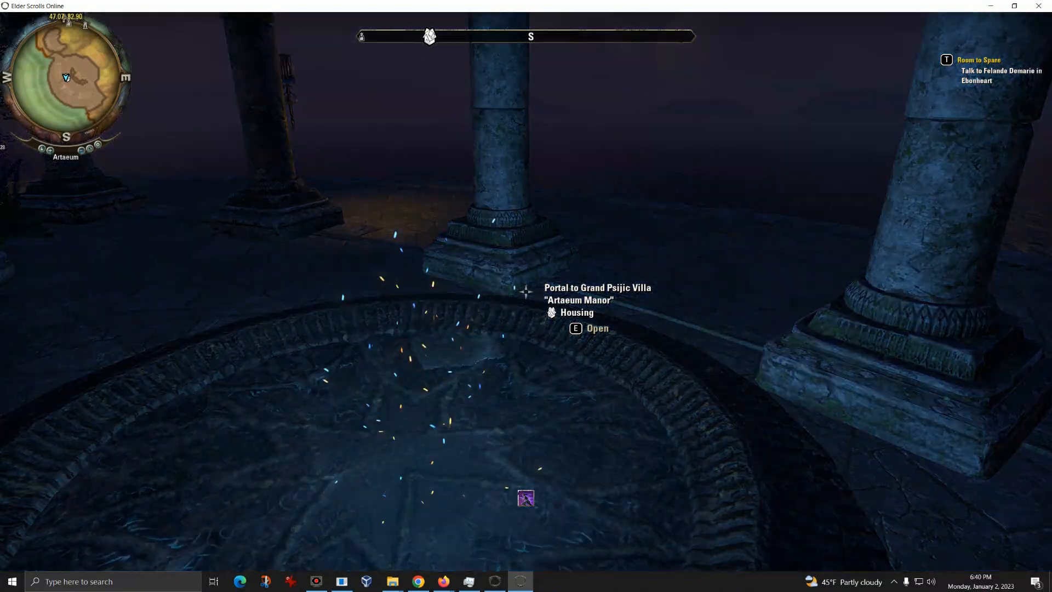
Travel through the portal into Grand Psijic Villa and look around with the map.
key(e)
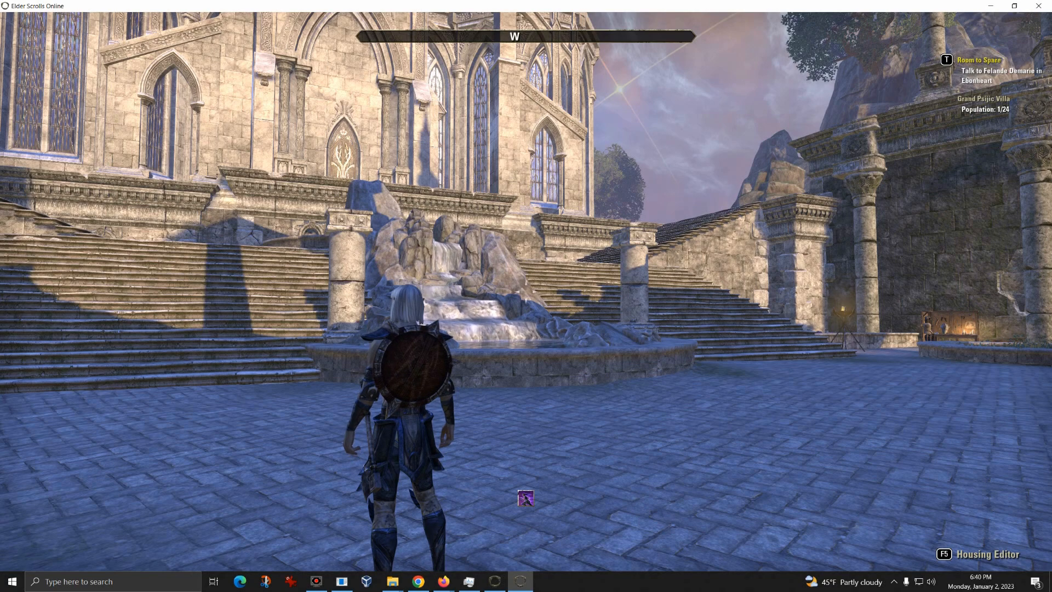
key(w)
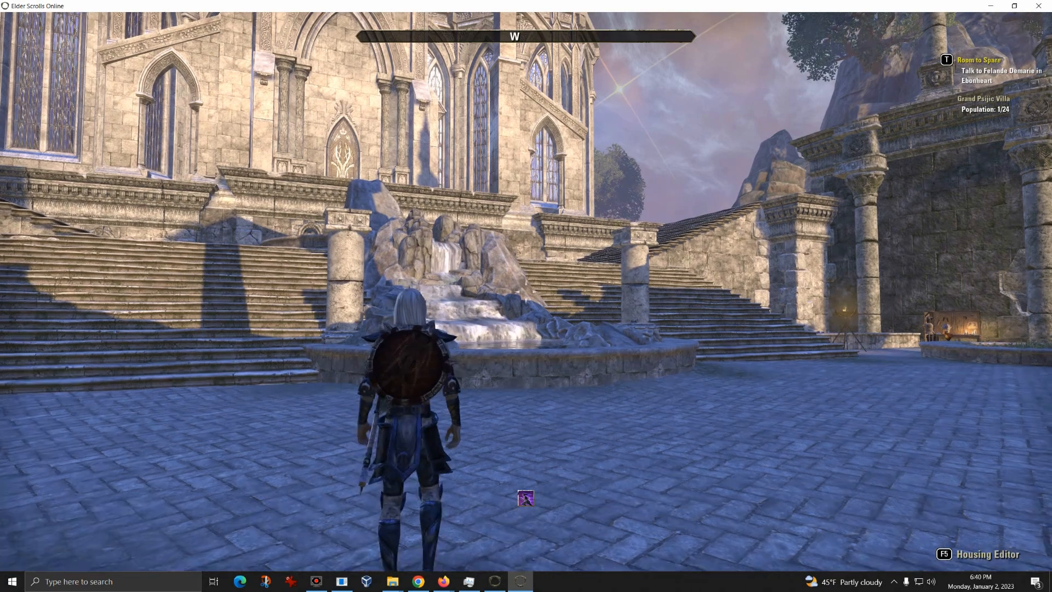
key(w)
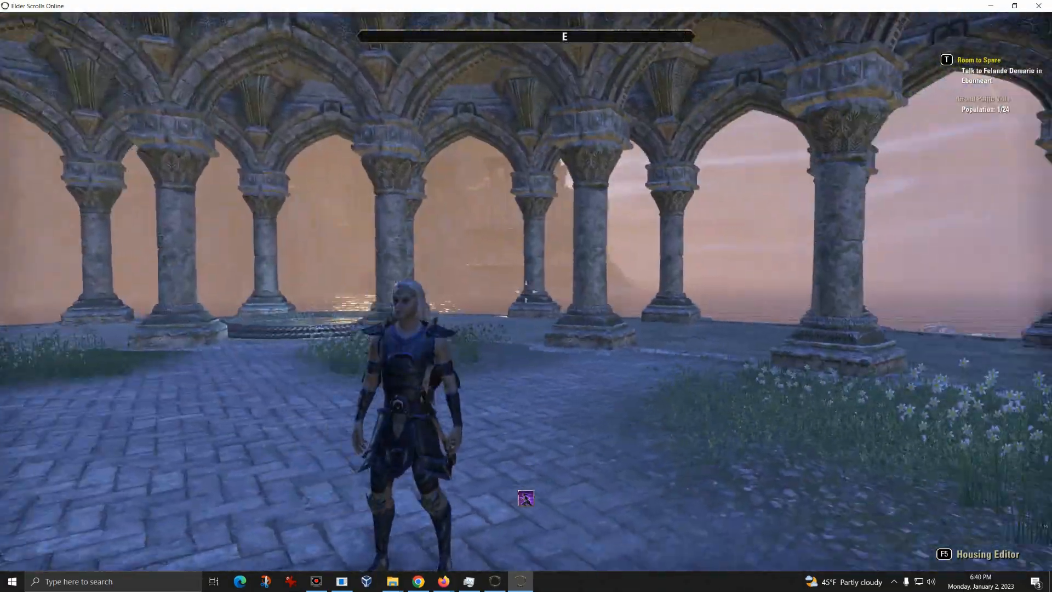
key(w)
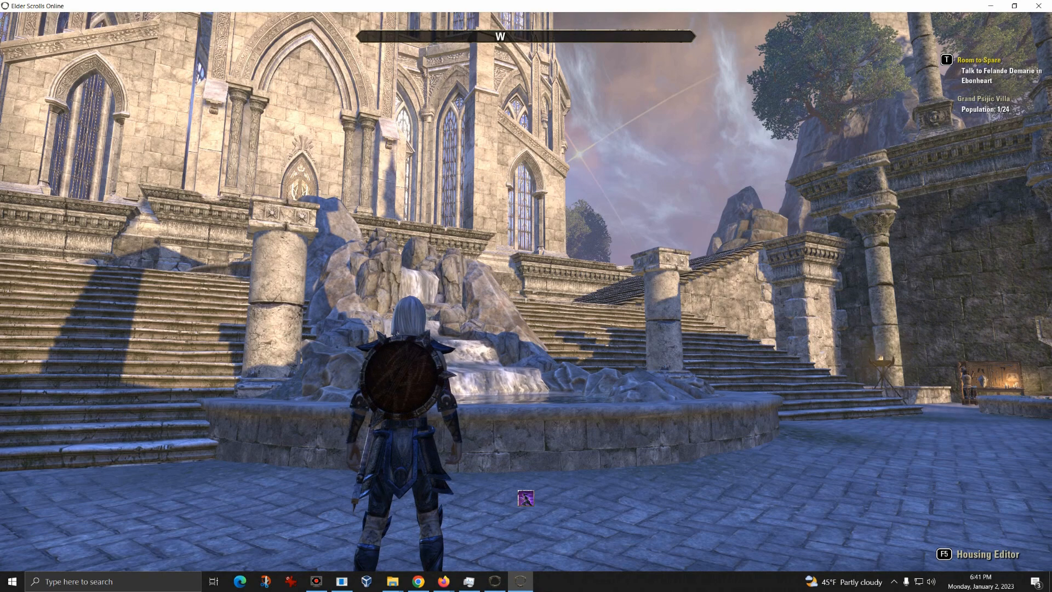
key(m)
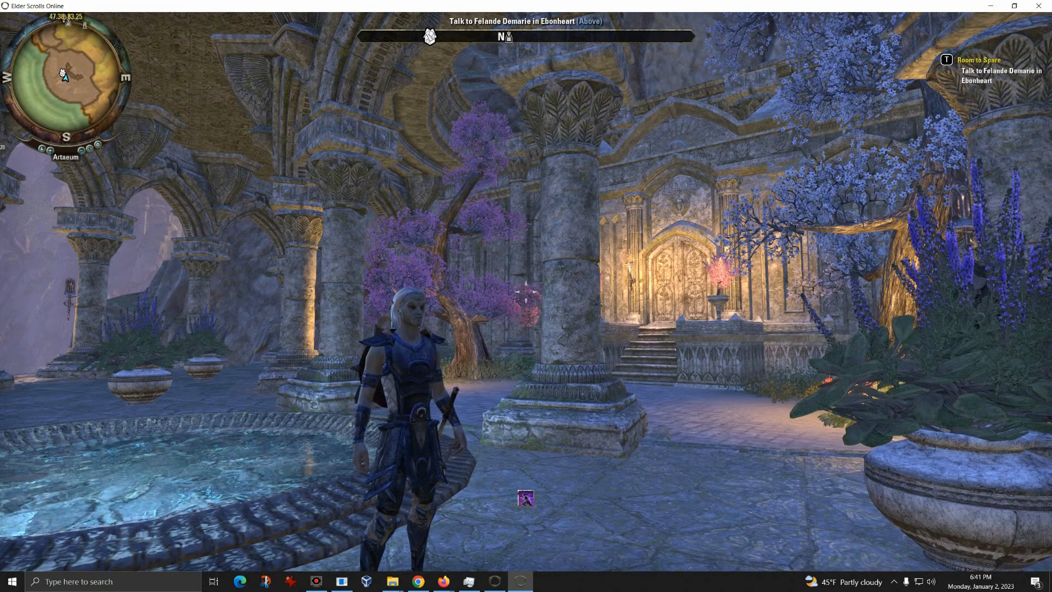
Check the minimap's add-on settings, then show the Controls keybindings list.
key(Escape)
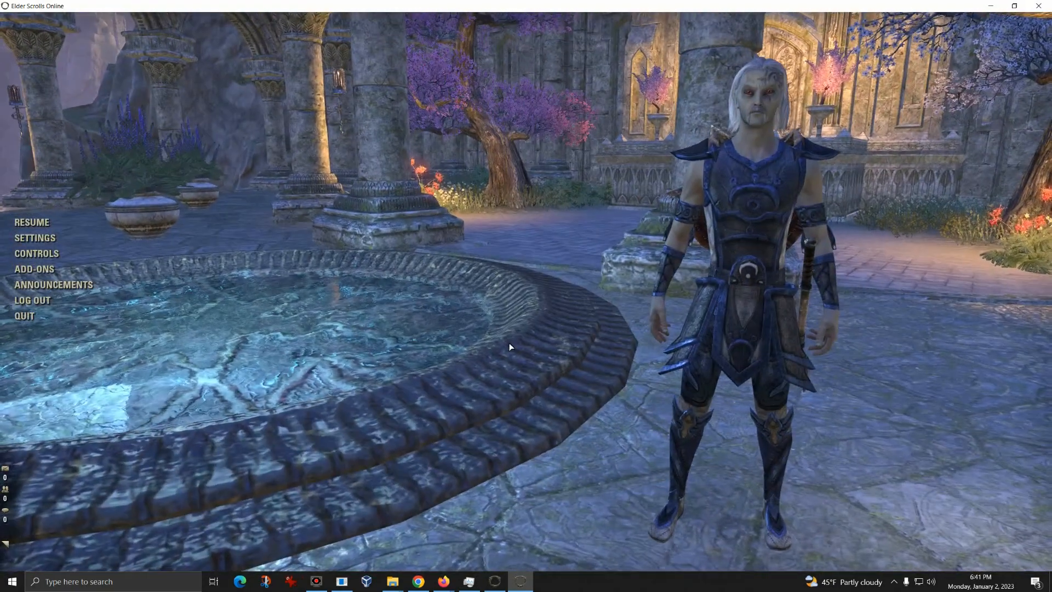
click(34, 238)
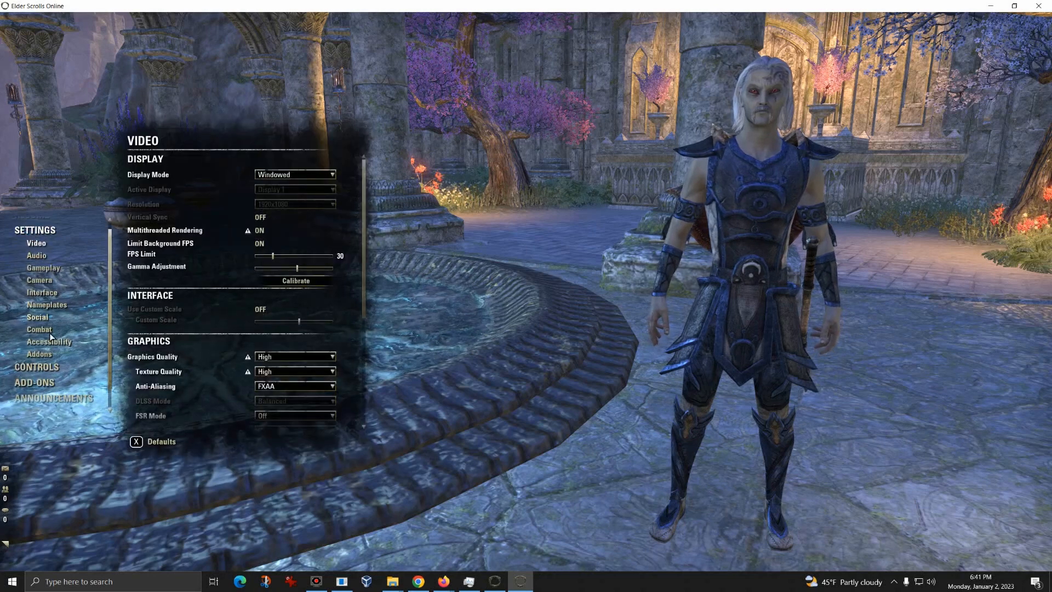
click(39, 354)
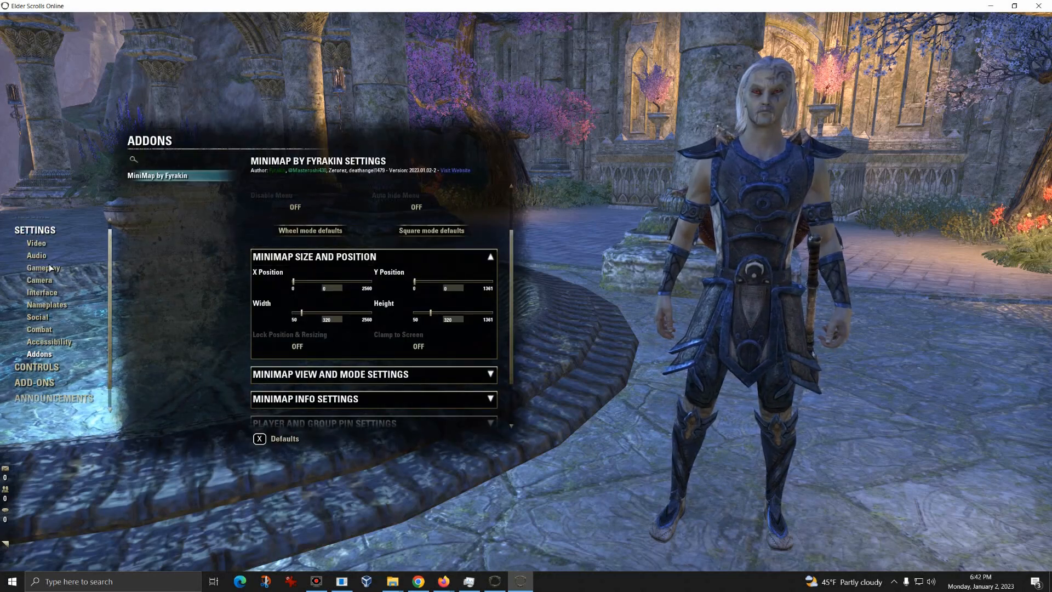
click(36, 366)
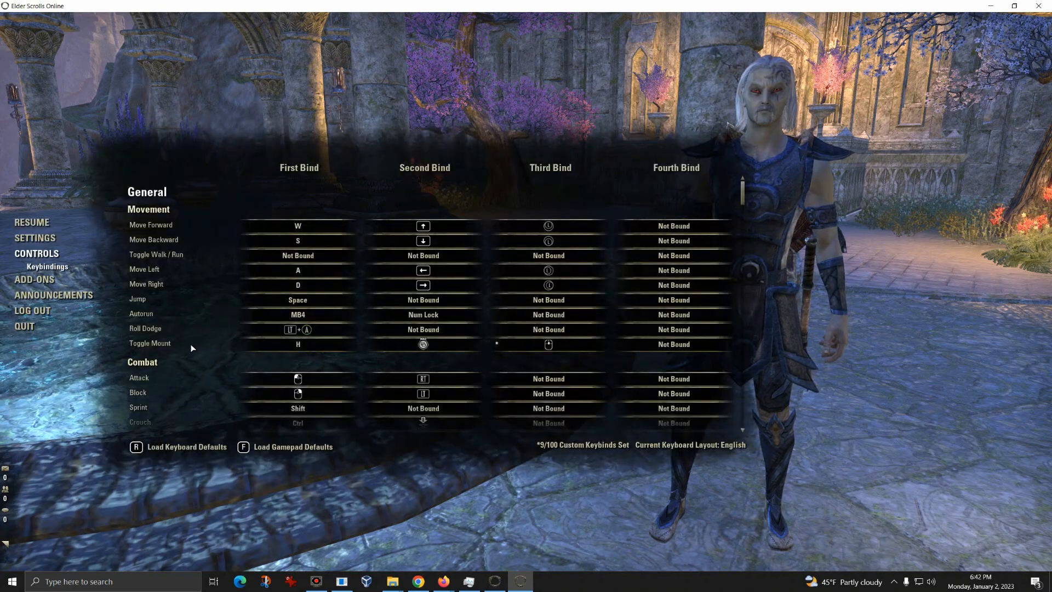
Scroll Keybindings to the MiniMap by Fyrakin toggle entry, then return to play.
scroll(down, 3)
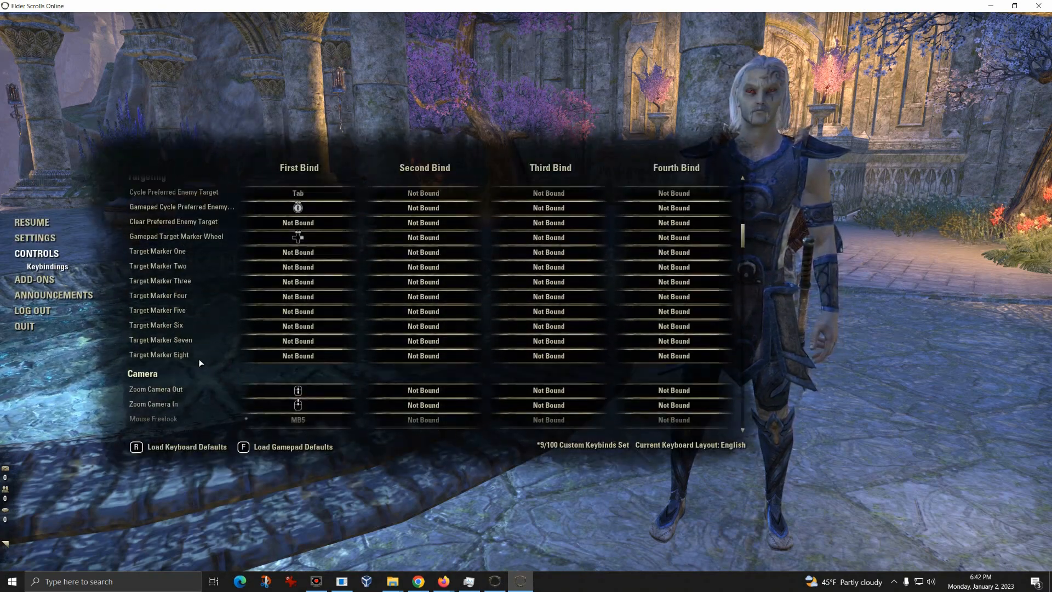
scroll(up, 3)
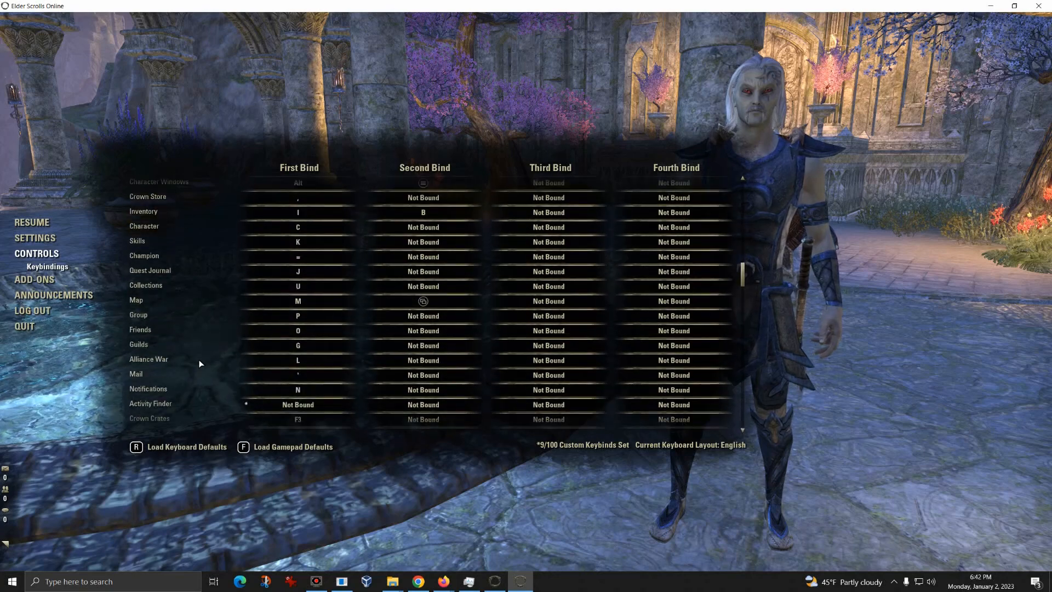
scroll(down, 3)
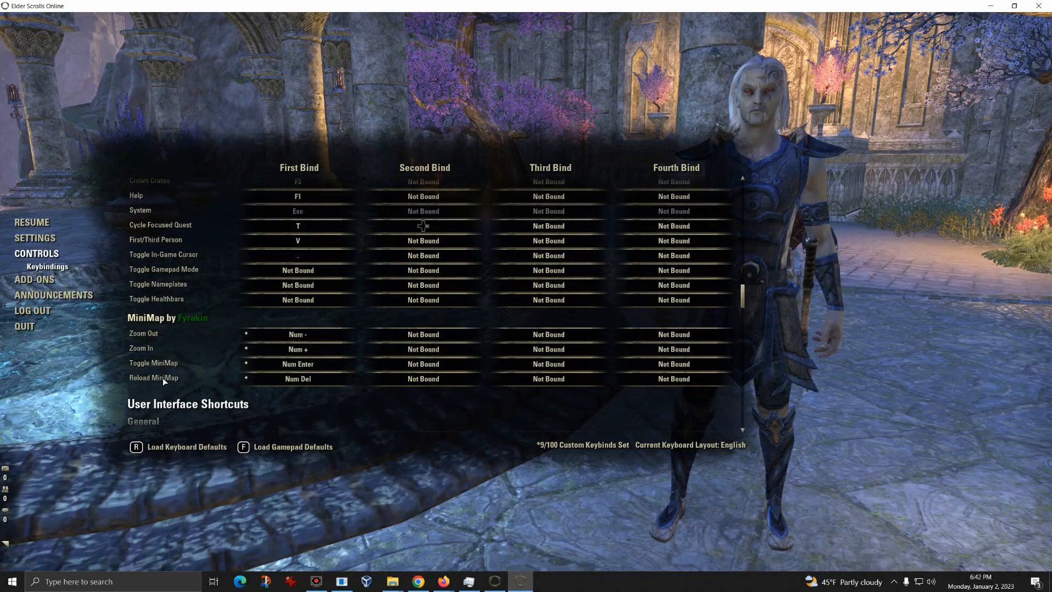
mouse_move(153, 369)
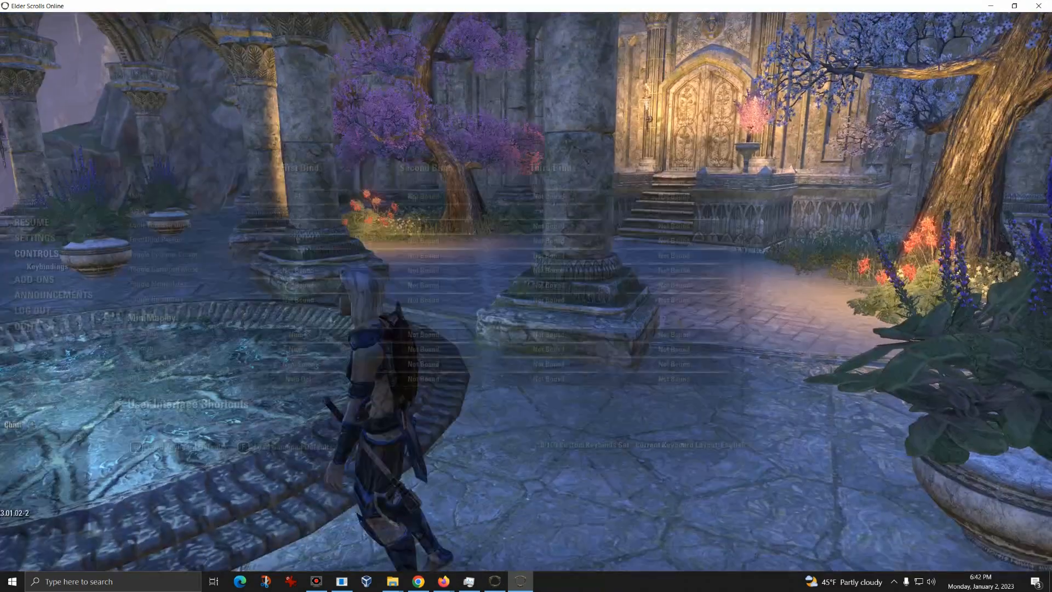
key(Escape)
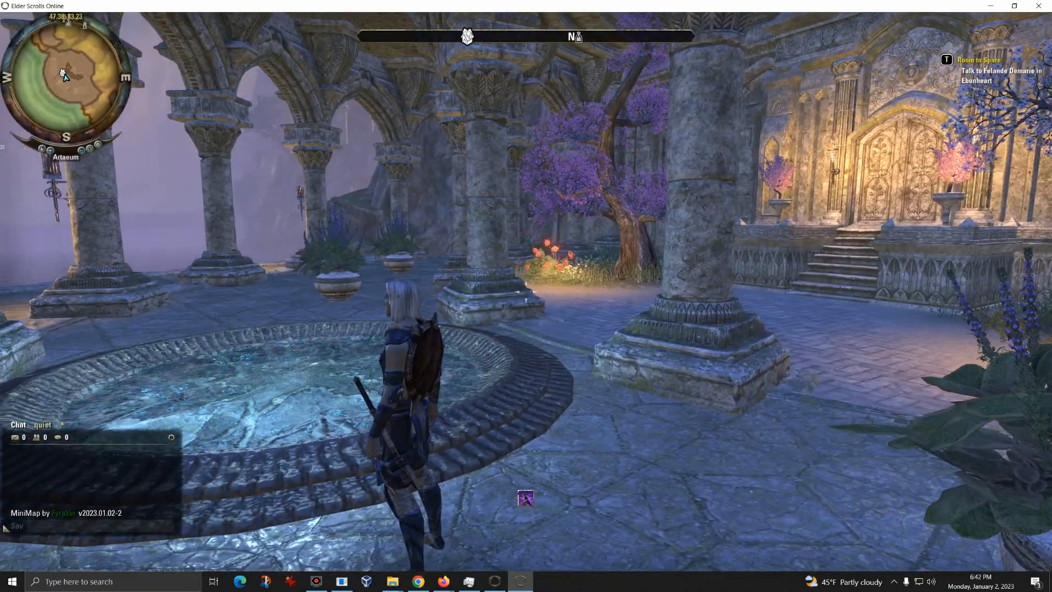